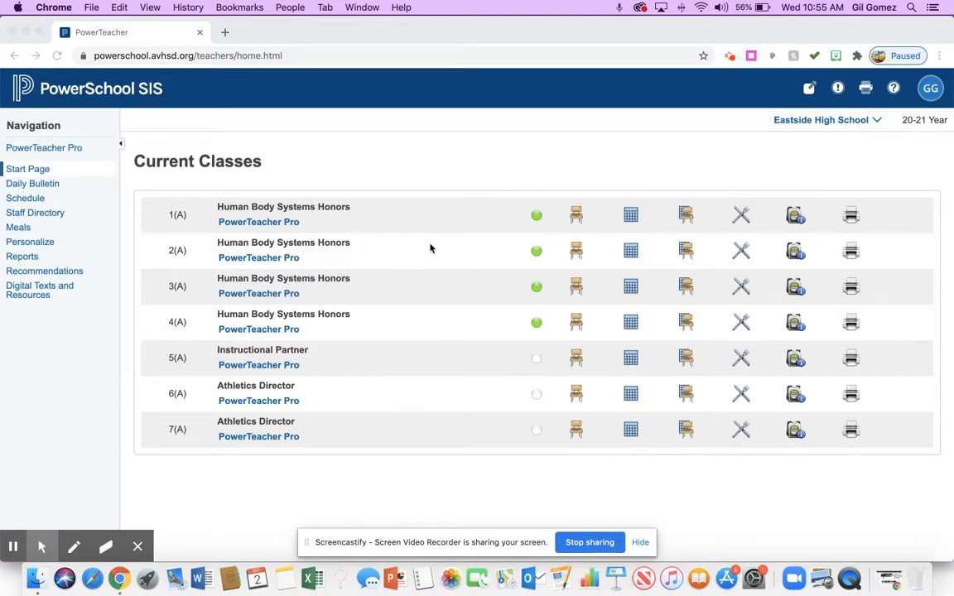
mouse_move(258, 401)
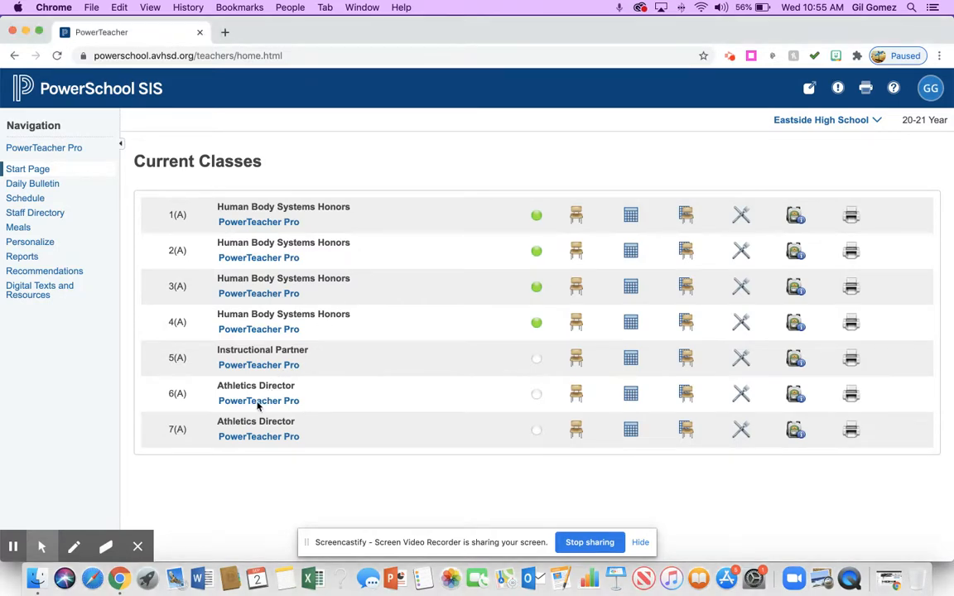
Open the 6(A) Athletics Director gradebook and go to its Grading Categories page
left_click(259, 401)
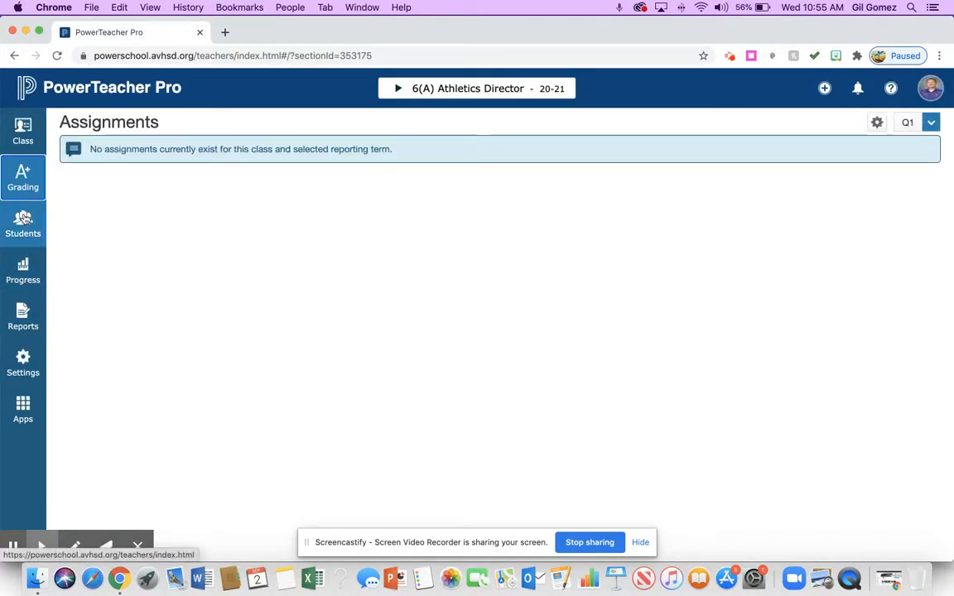
left_click(23, 178)
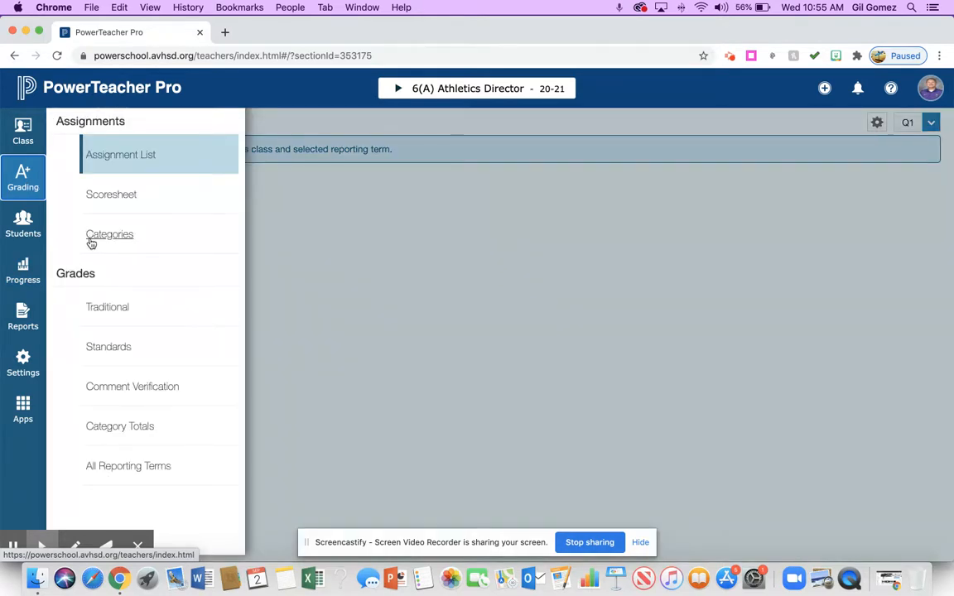
left_click(109, 234)
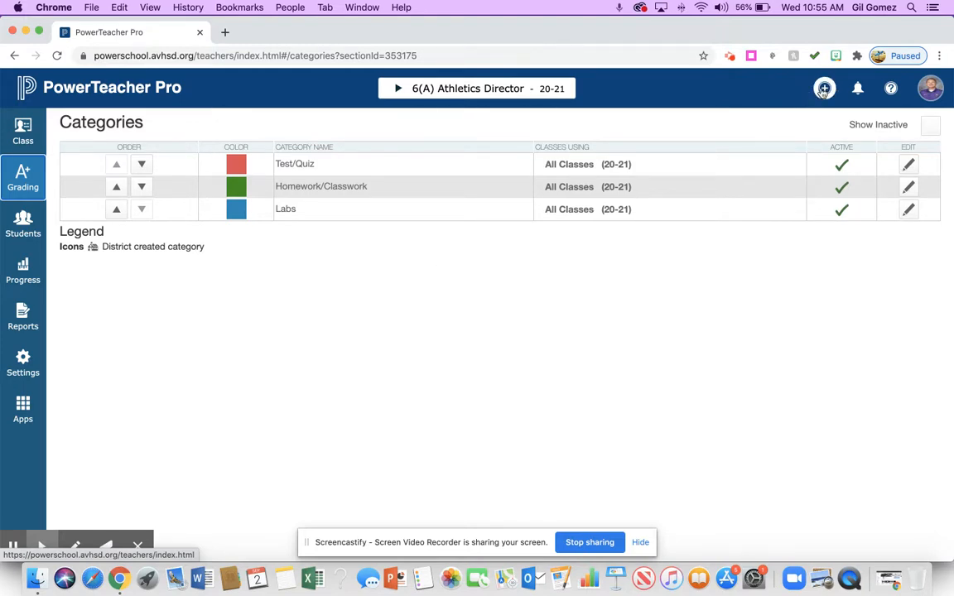
Start a new grading category named Fake
left_click(822, 89)
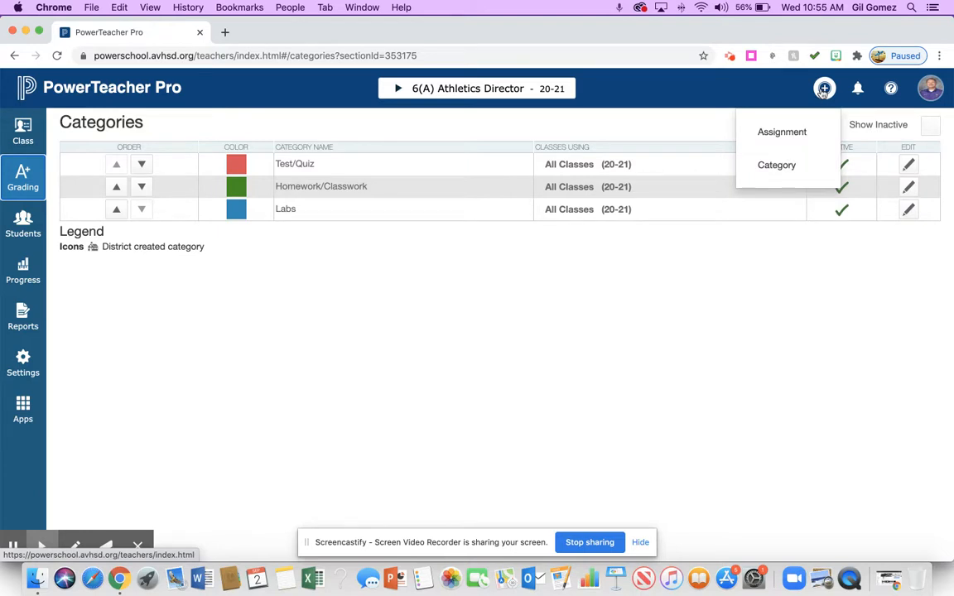
left_click(777, 165)
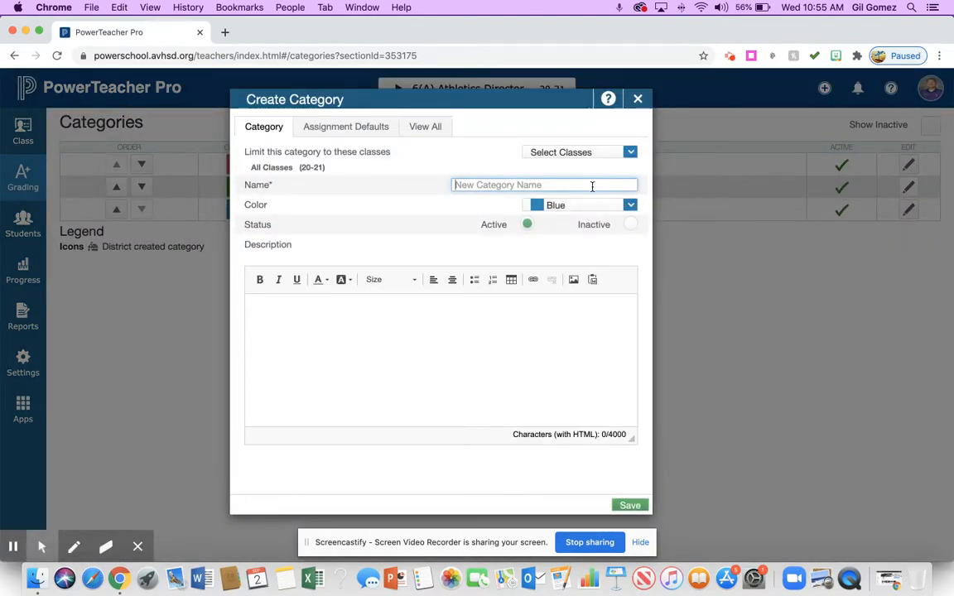
type("Fake")
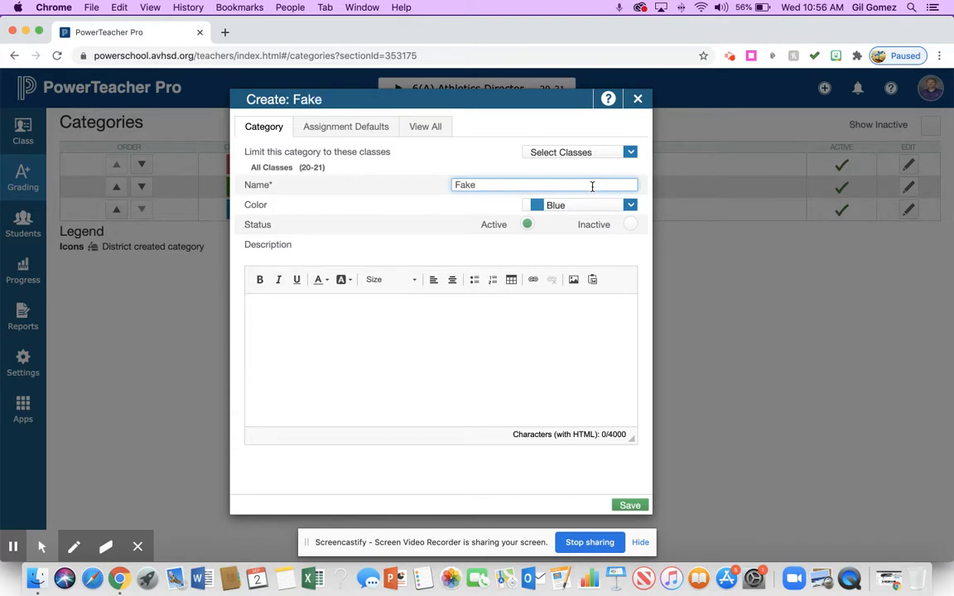
Limit the Fake category to the 6(A) and 7(A) Athletics Director classes
left_click(631, 151)
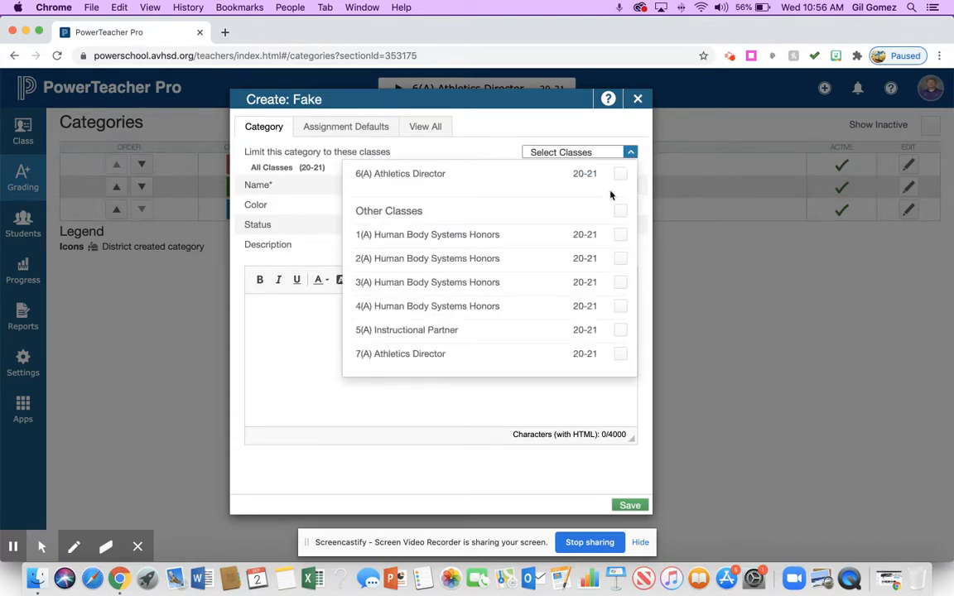
mouse_move(583, 249)
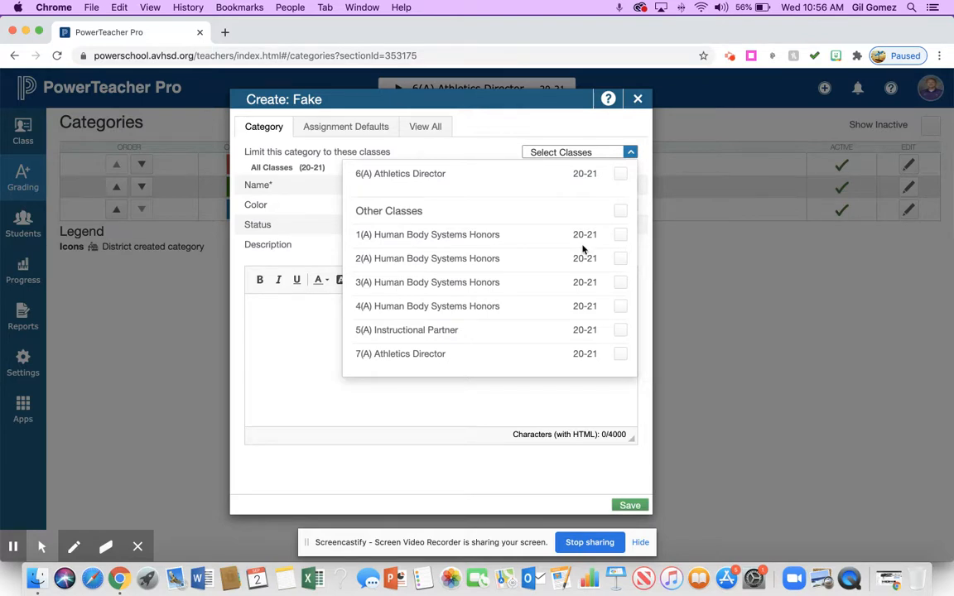
left_click(620, 173)
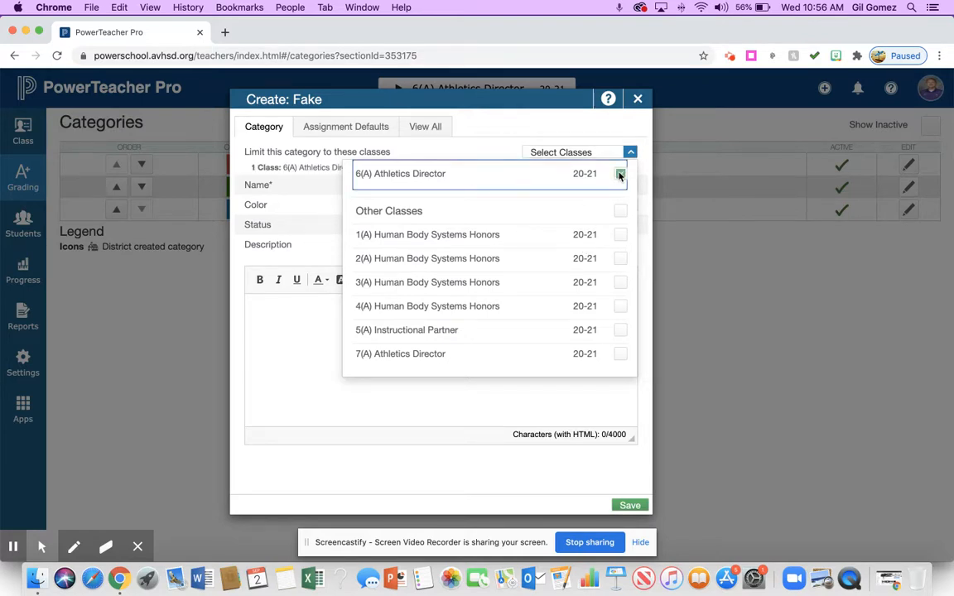
left_click(621, 354)
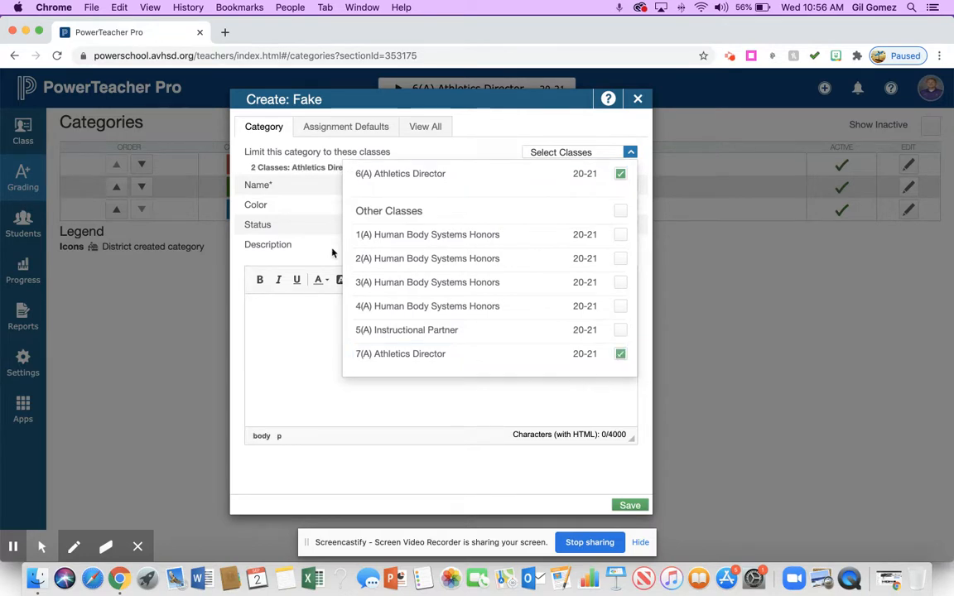
left_click(580, 152)
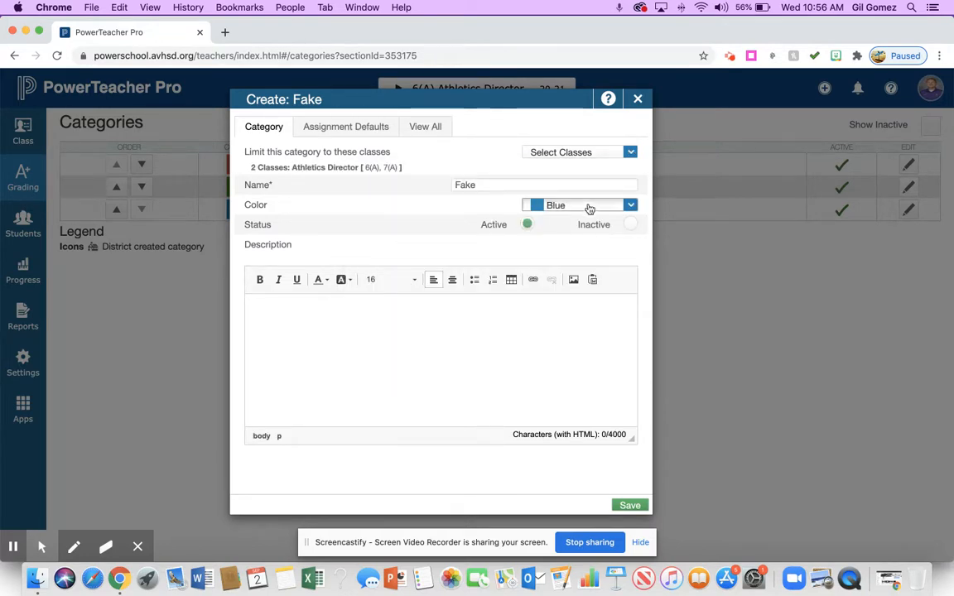
Make the Fake category gray and save it
left_click(629, 204)
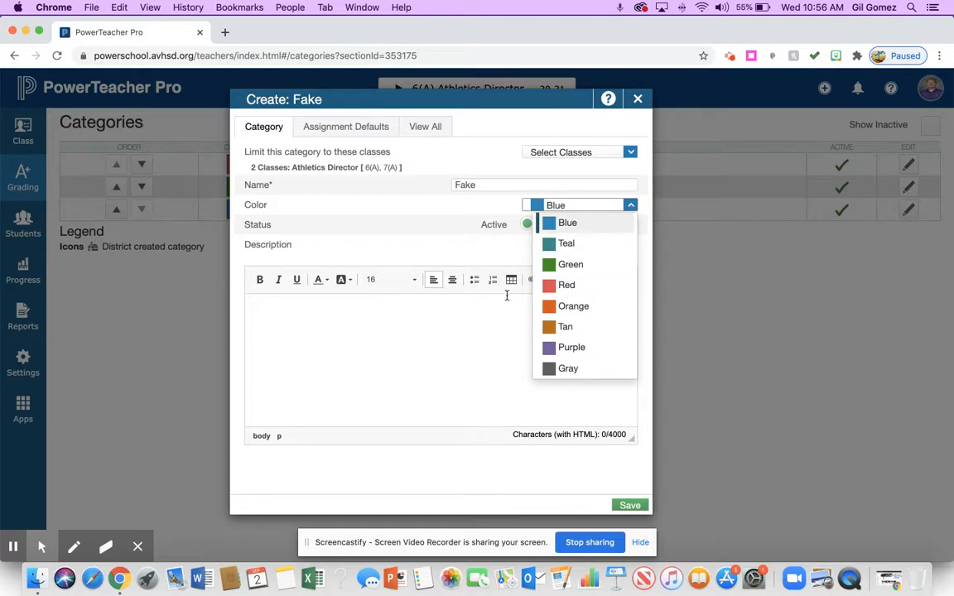
mouse_move(552, 354)
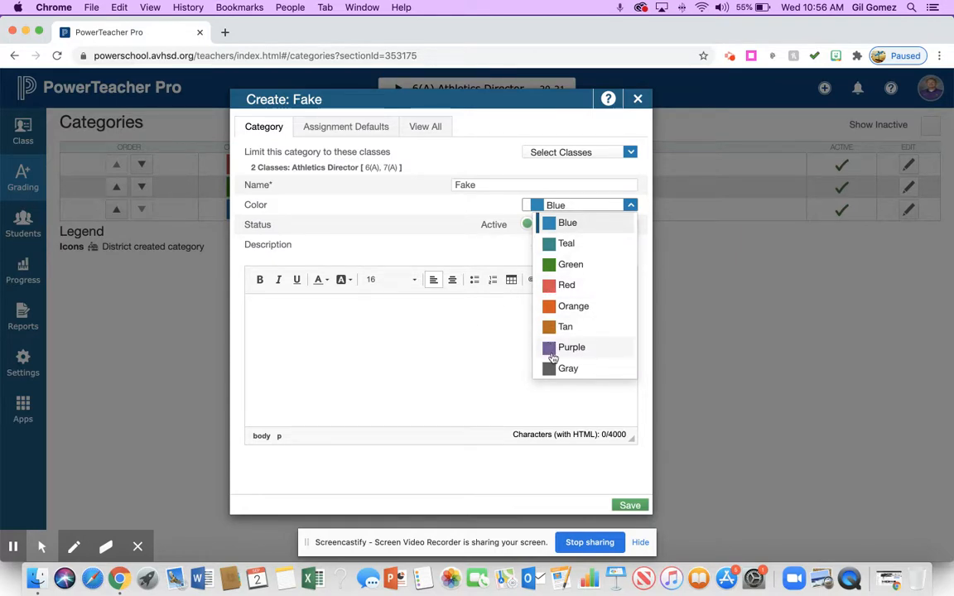
left_click(567, 367)
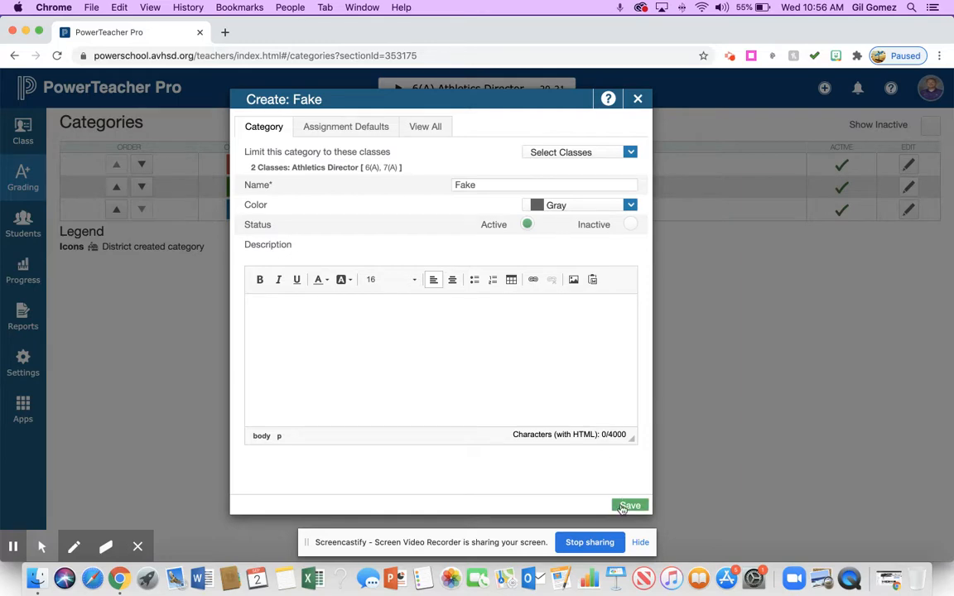
left_click(629, 505)
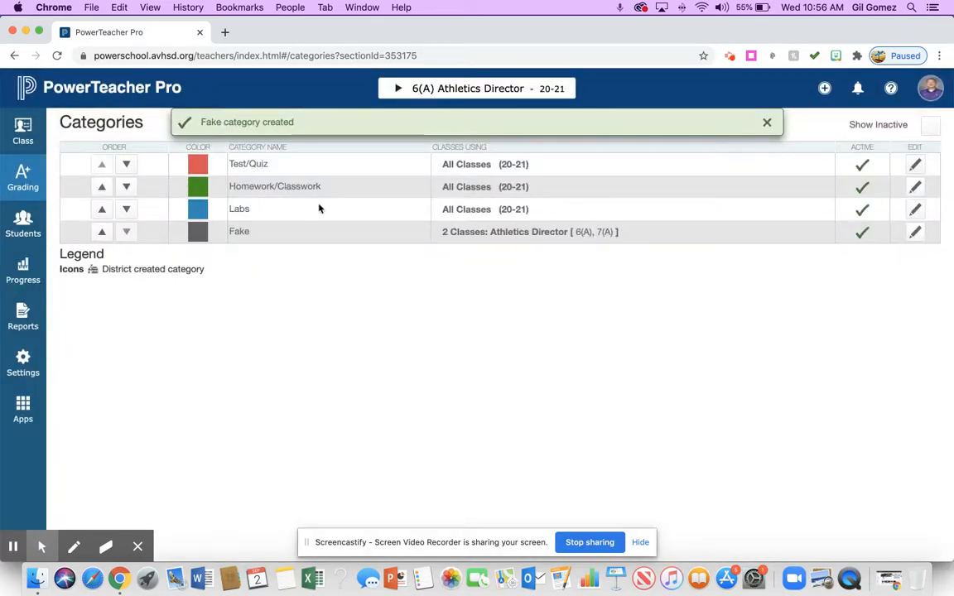
left_click(767, 122)
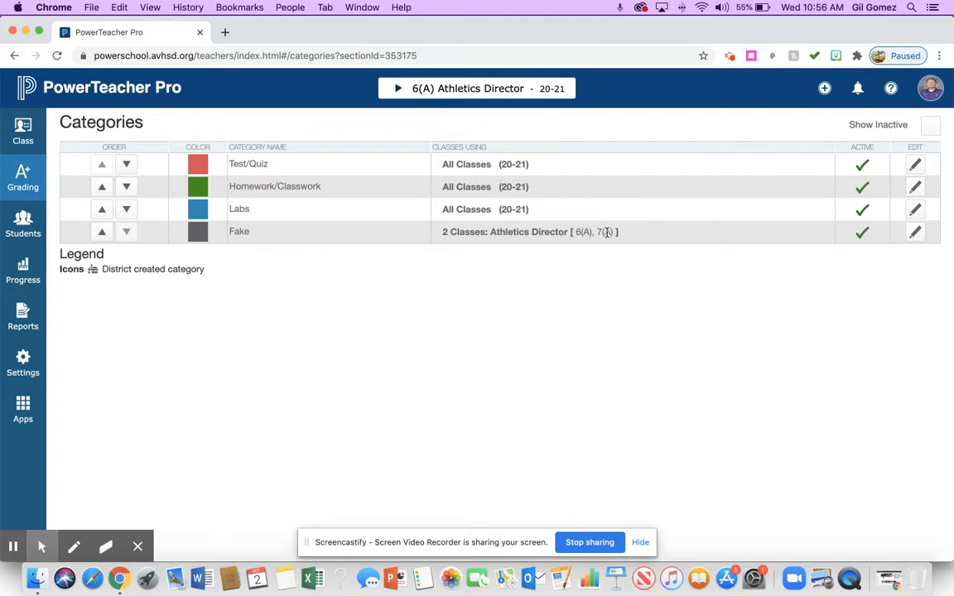
mouse_move(600, 235)
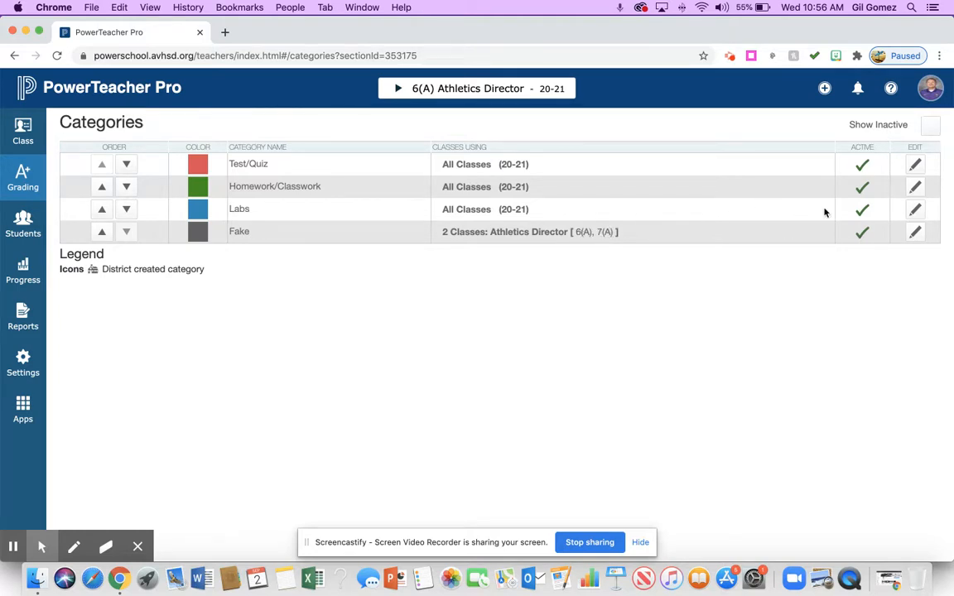
left_click(913, 232)
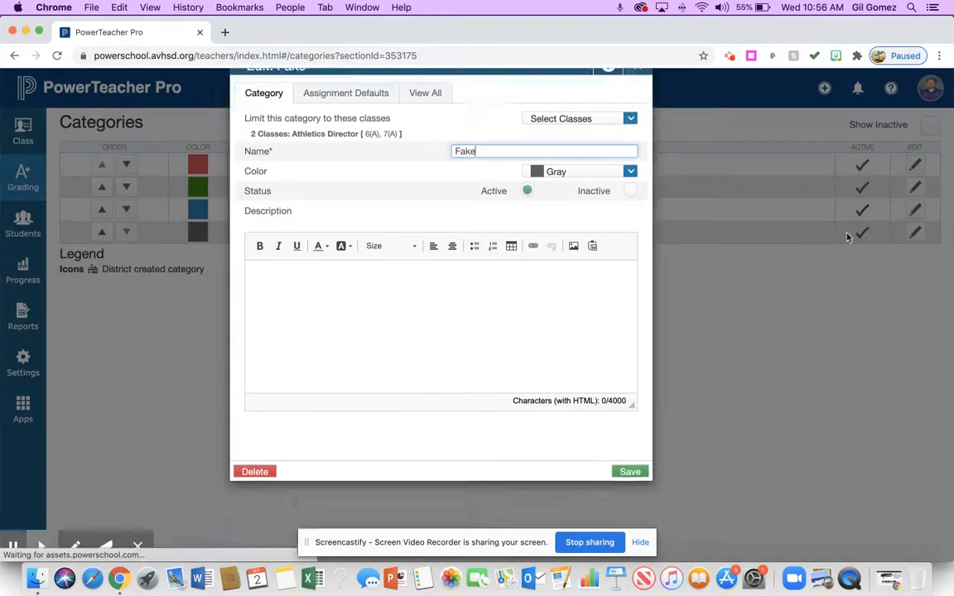
left_click(576, 117)
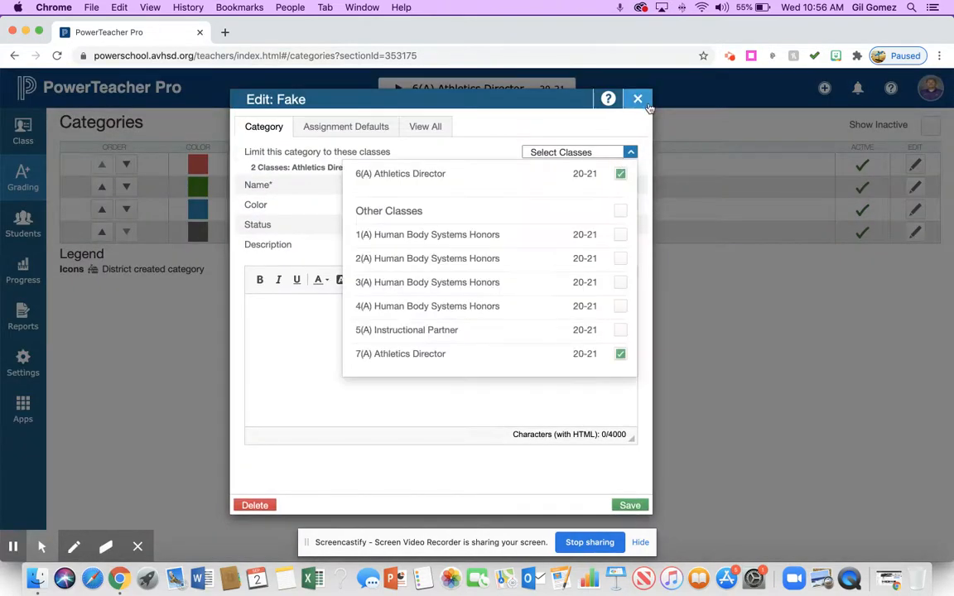
left_click(636, 98)
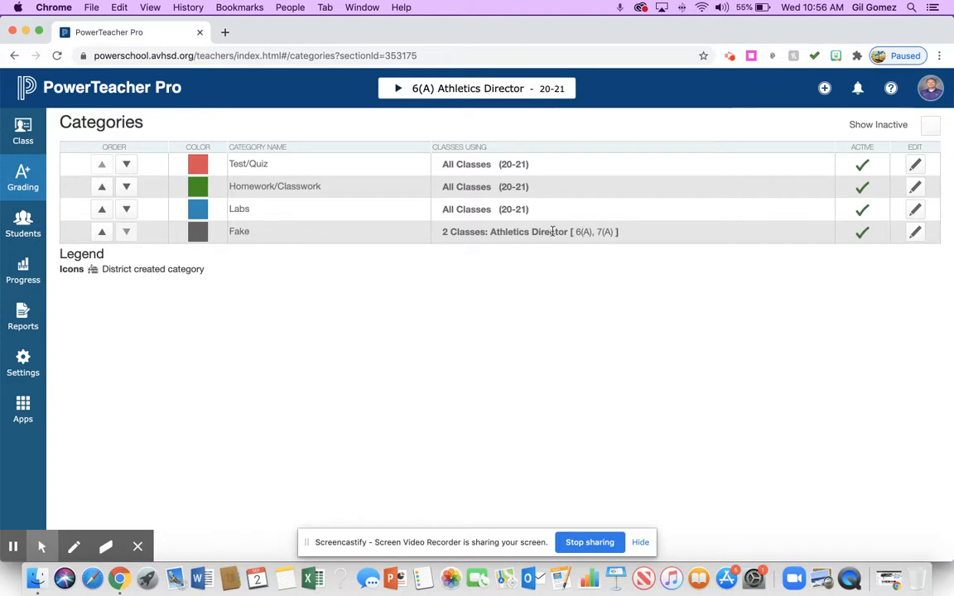
mouse_move(282, 241)
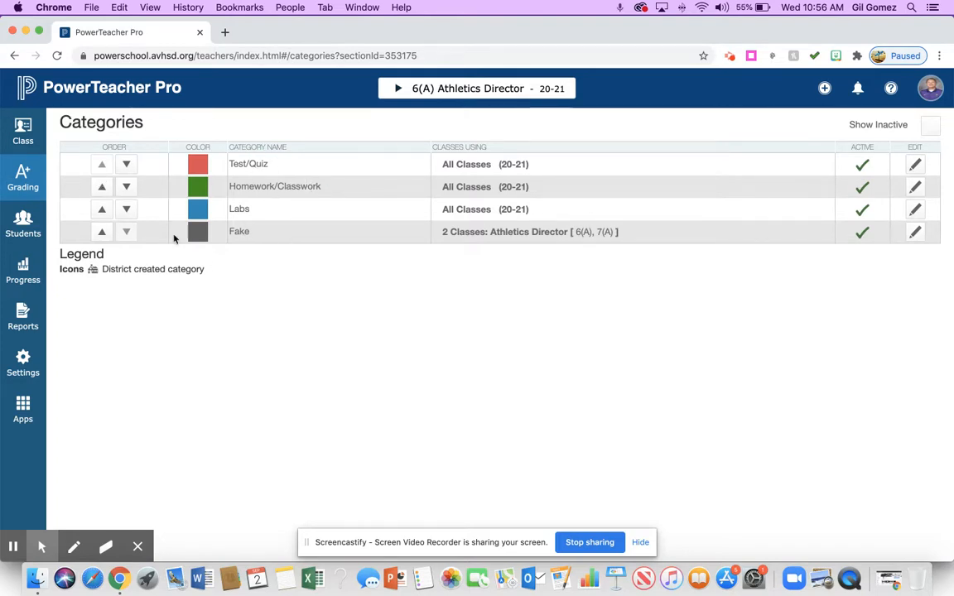
Open Traditional Grade Calculations and edit the S1 formula for 6(A) Athletics Director
left_click(22, 356)
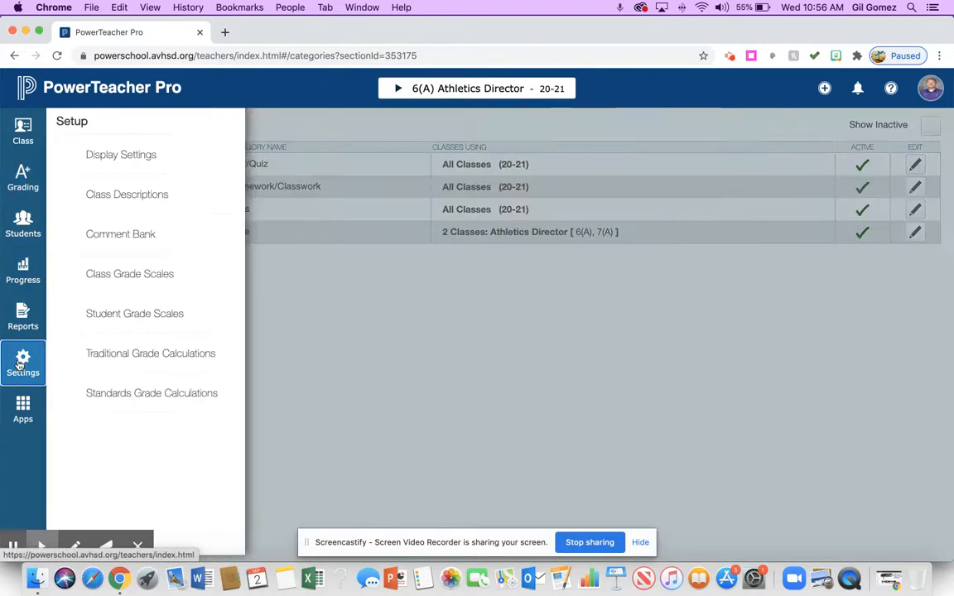
left_click(150, 354)
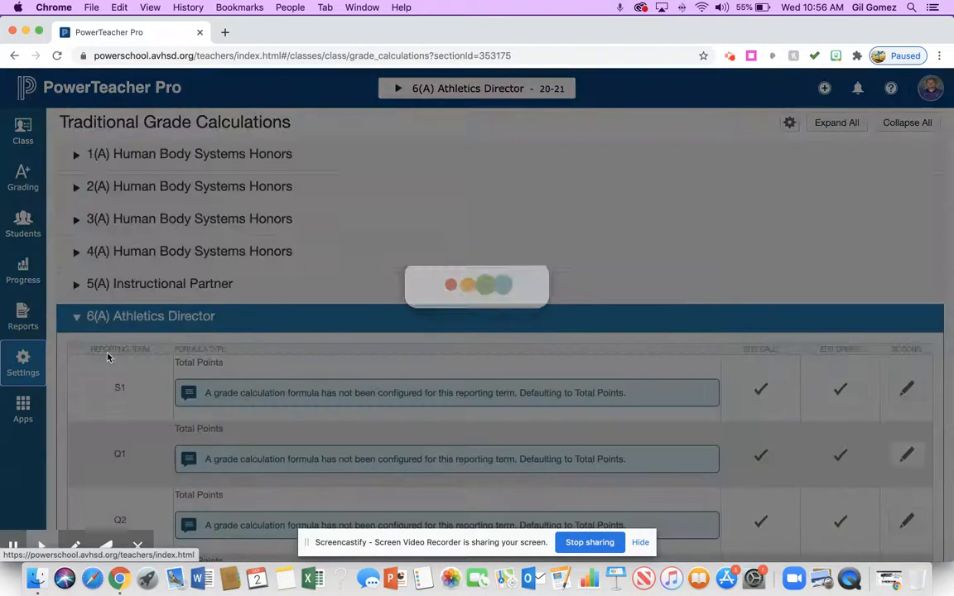
scroll("down", 3)
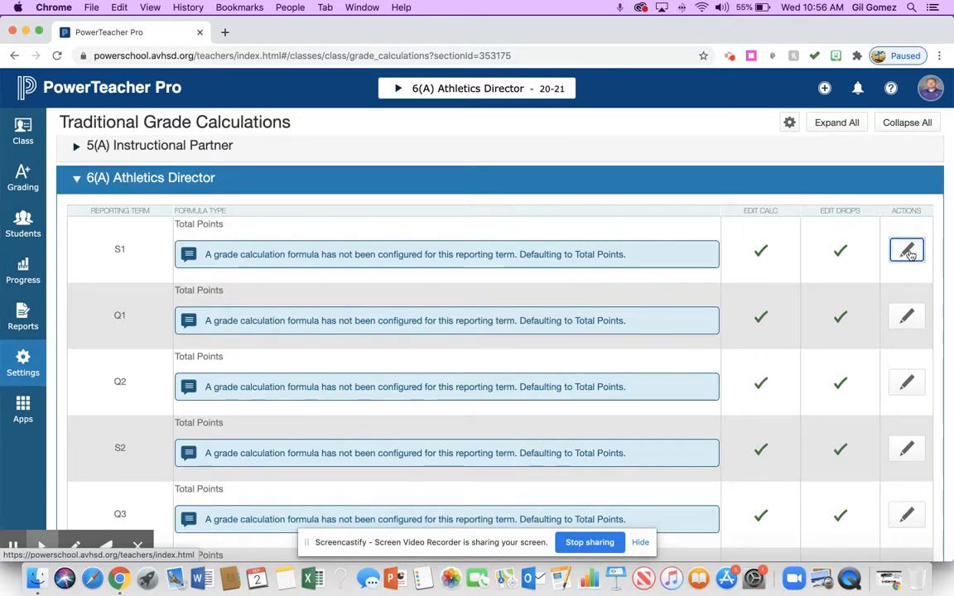
left_click(906, 252)
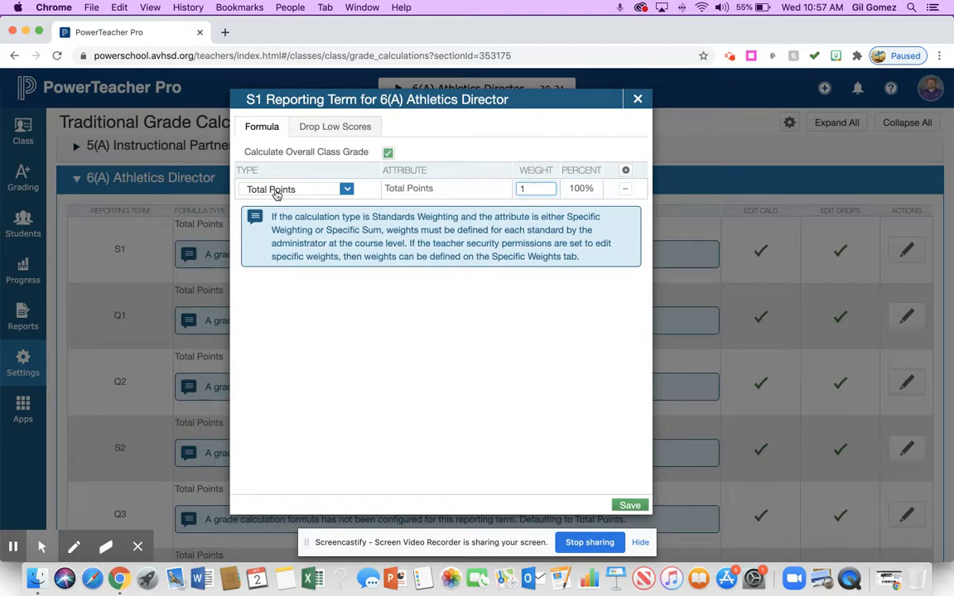
Switch S1 to Category Weighting with Test/Quiz weighted 50
left_click(296, 188)
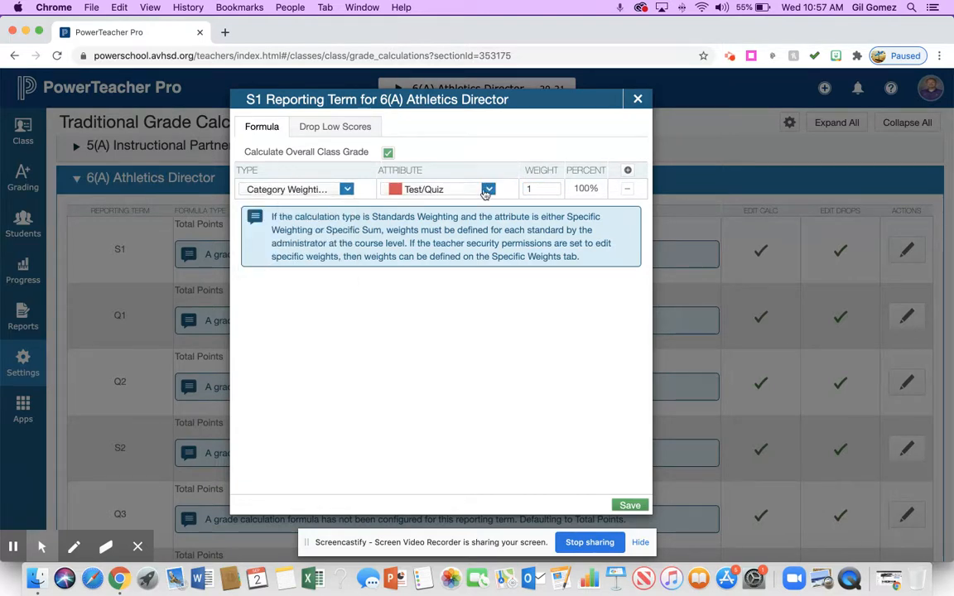
left_click(487, 189)
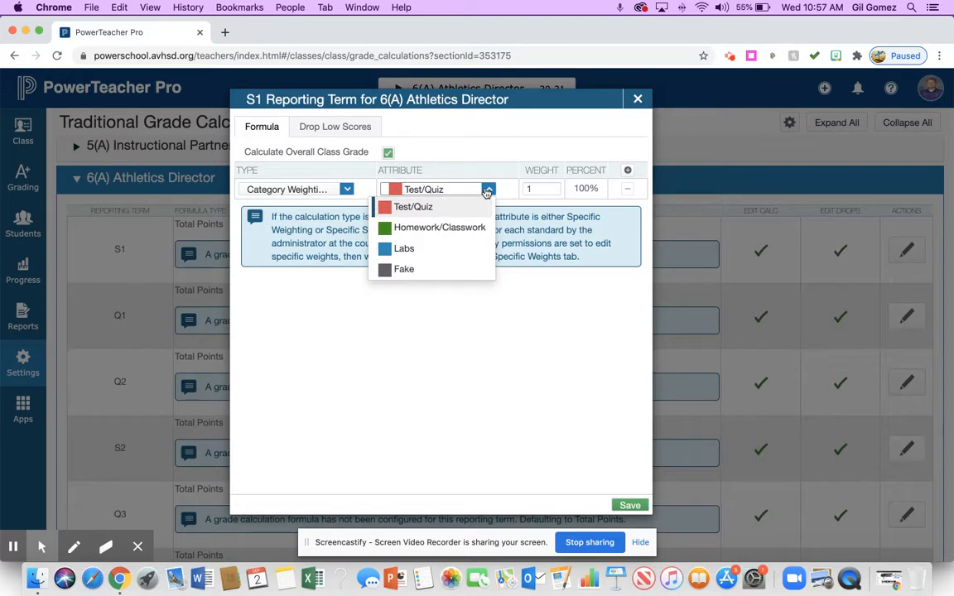
left_click(410, 206)
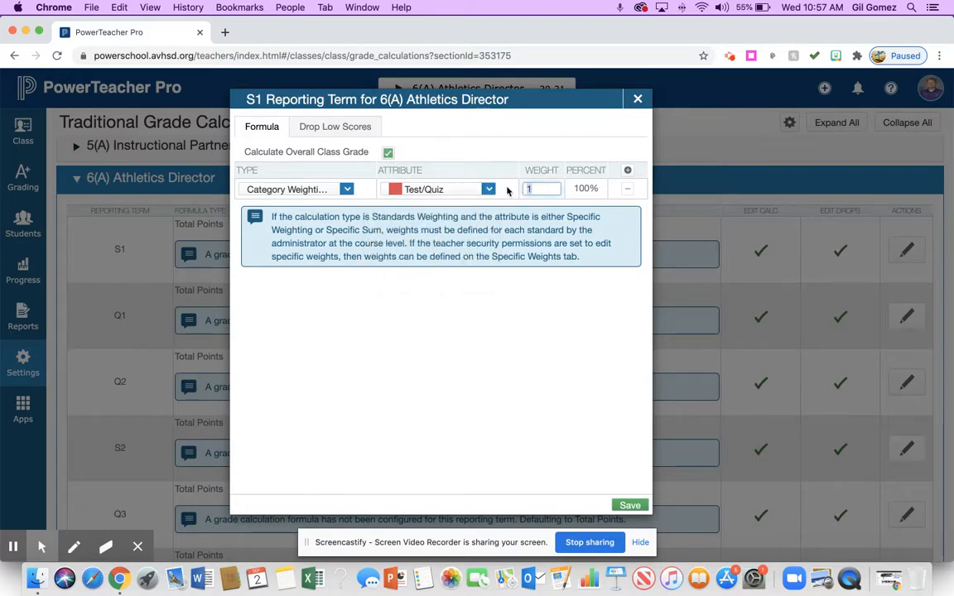
type("50")
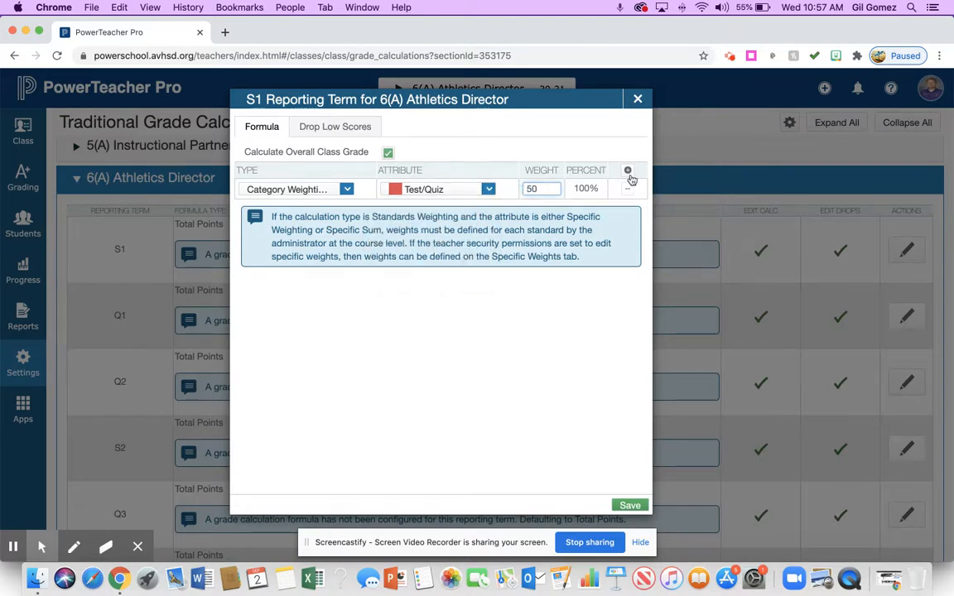
Add Homework/Classwork weighted 25 and a third category row for Labs
left_click(627, 170)
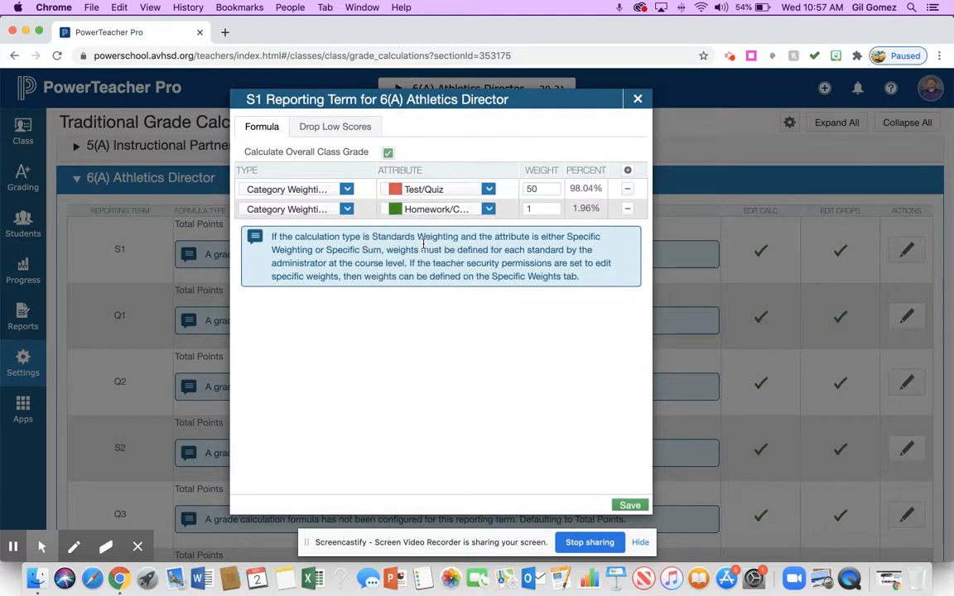
type("25")
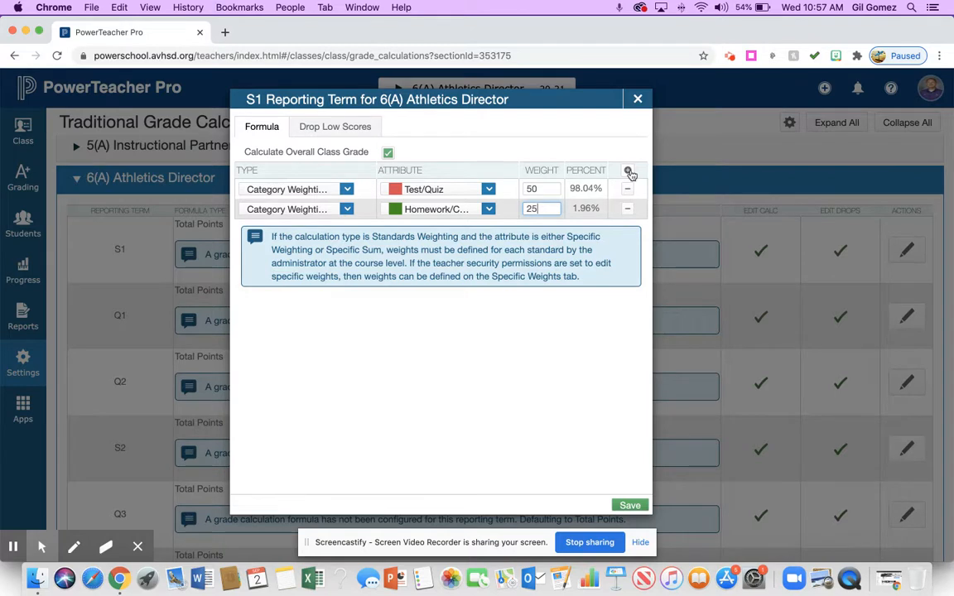
left_click(628, 170)
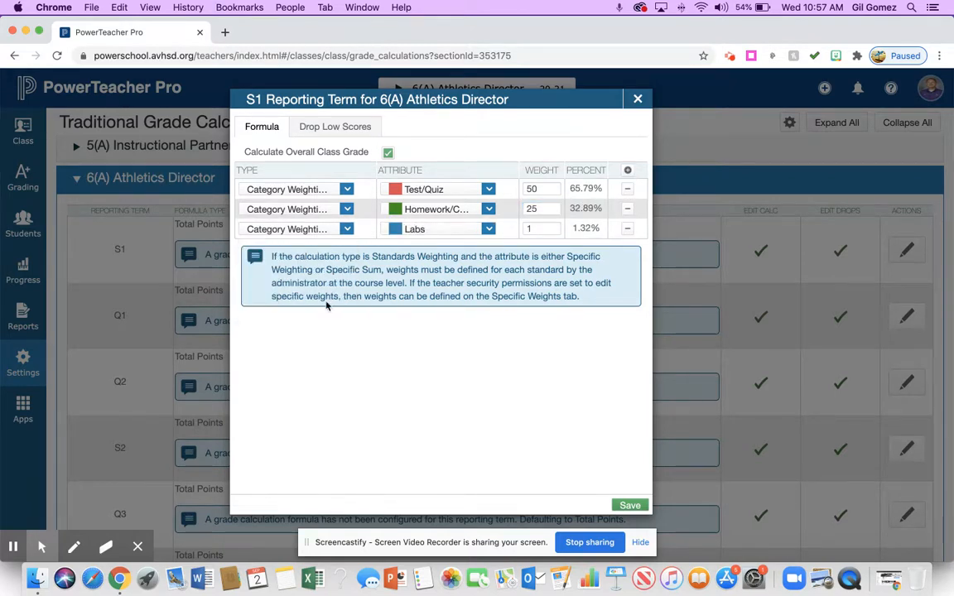
mouse_move(464, 263)
type("25")
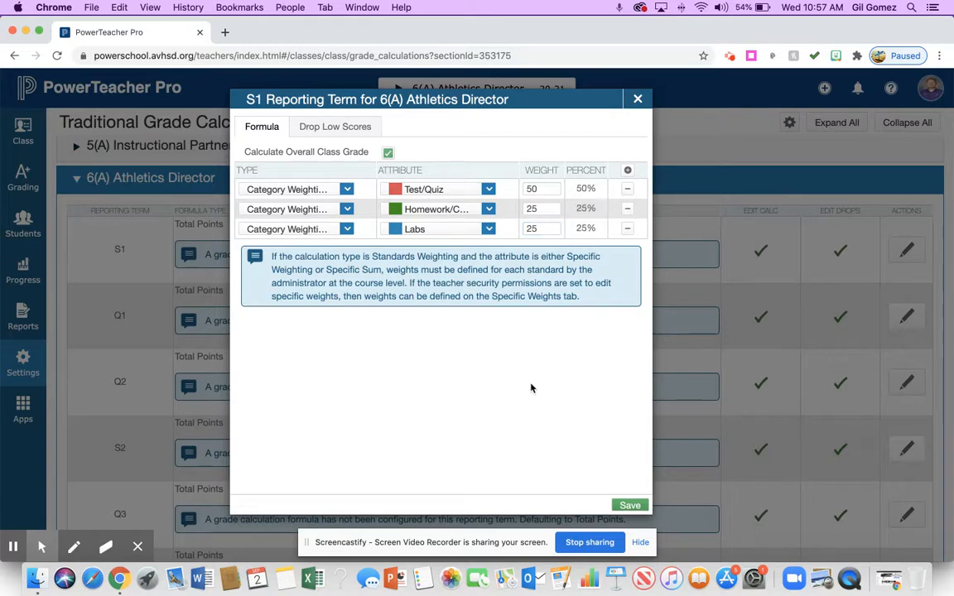
mouse_move(489, 319)
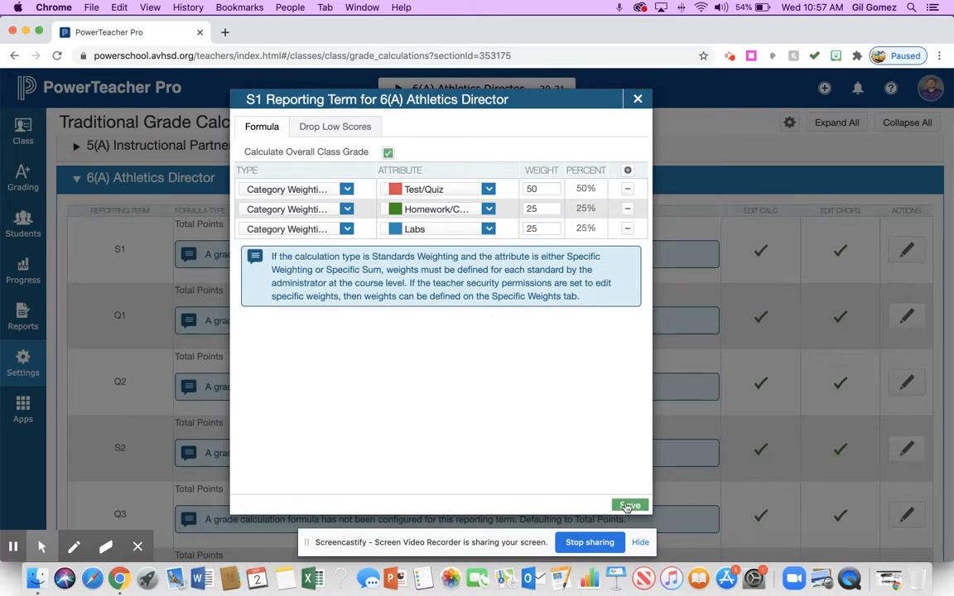
Save the S1 Category Weighting formula and dismiss the confirmation
left_click(632, 505)
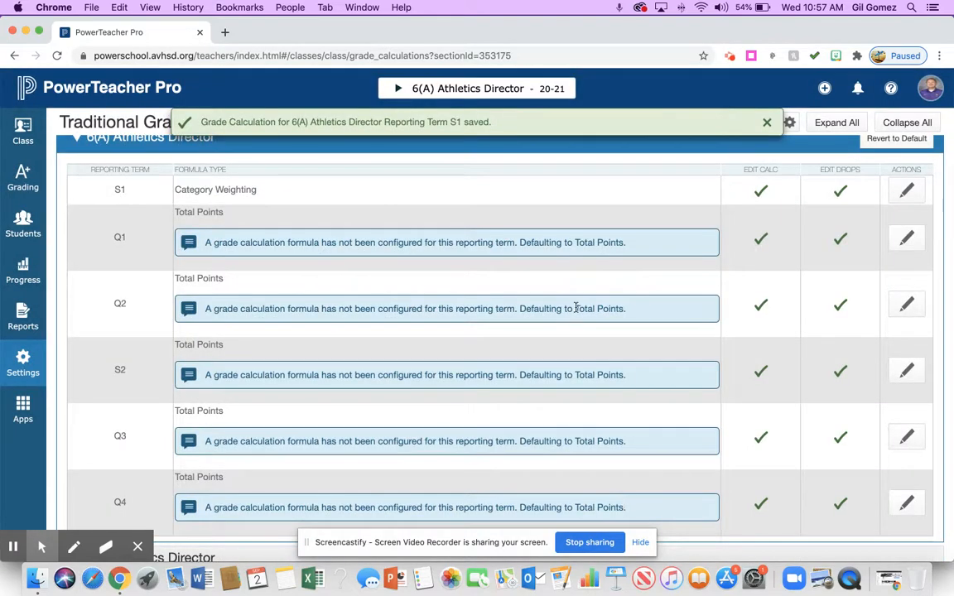
left_click(767, 122)
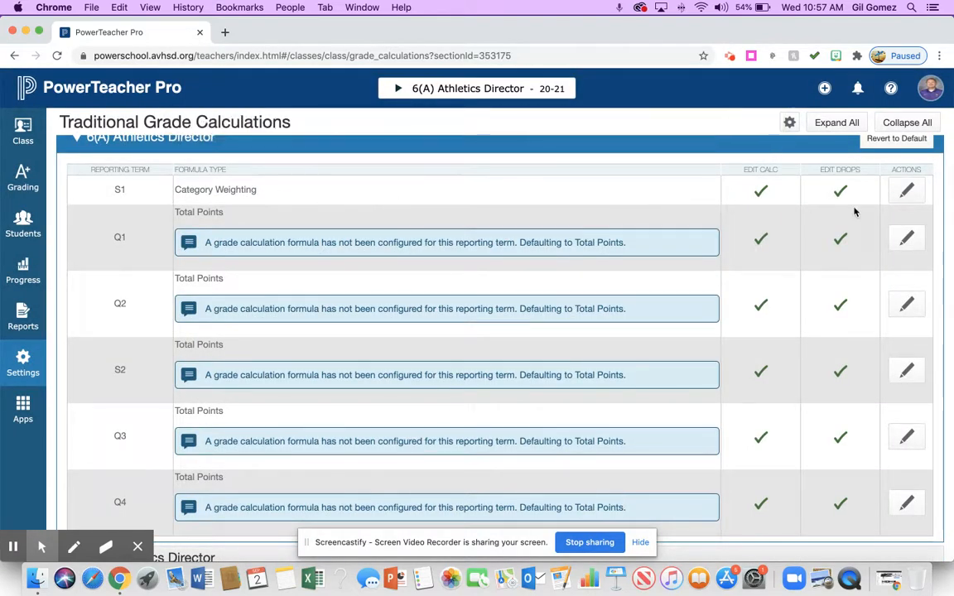
mouse_move(864, 203)
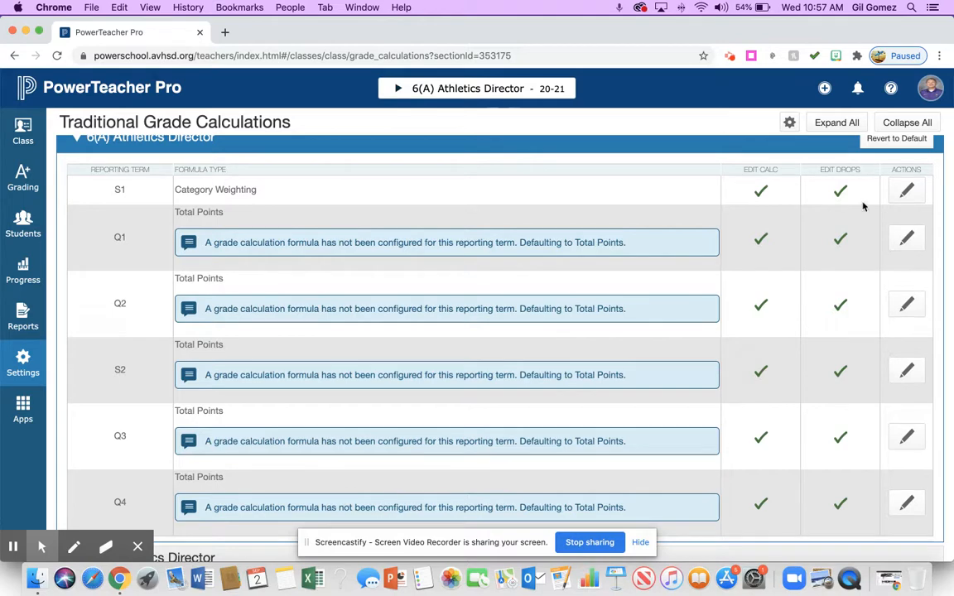
mouse_move(651, 274)
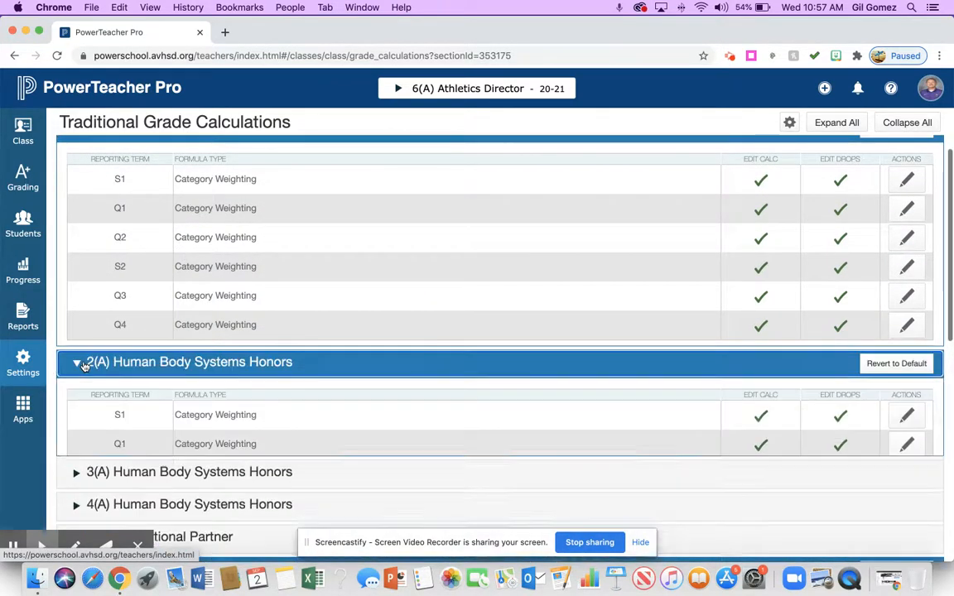
scroll("down", 3)
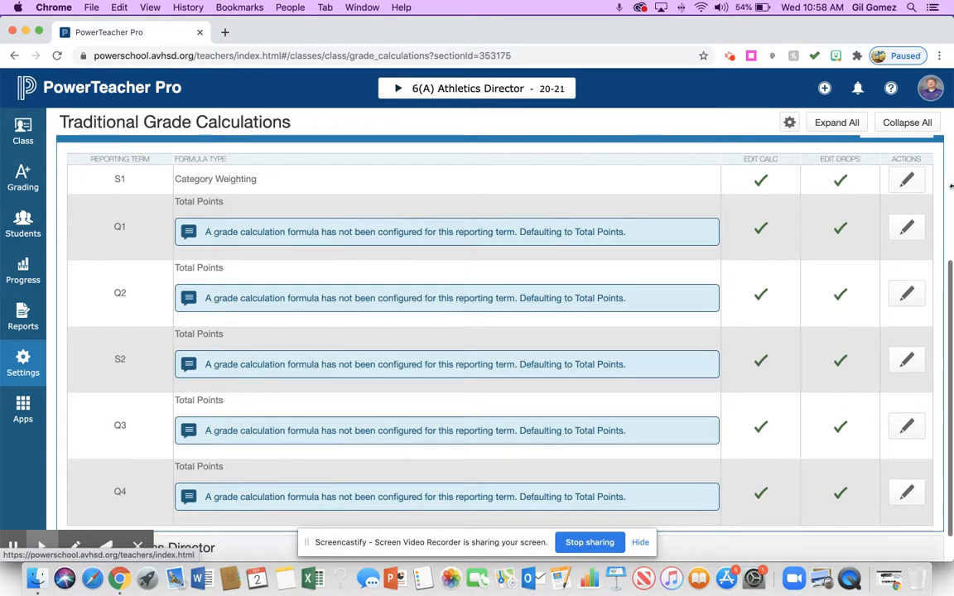
Check Q1's calculation settings, still Total Points, and close without changes
left_click(906, 227)
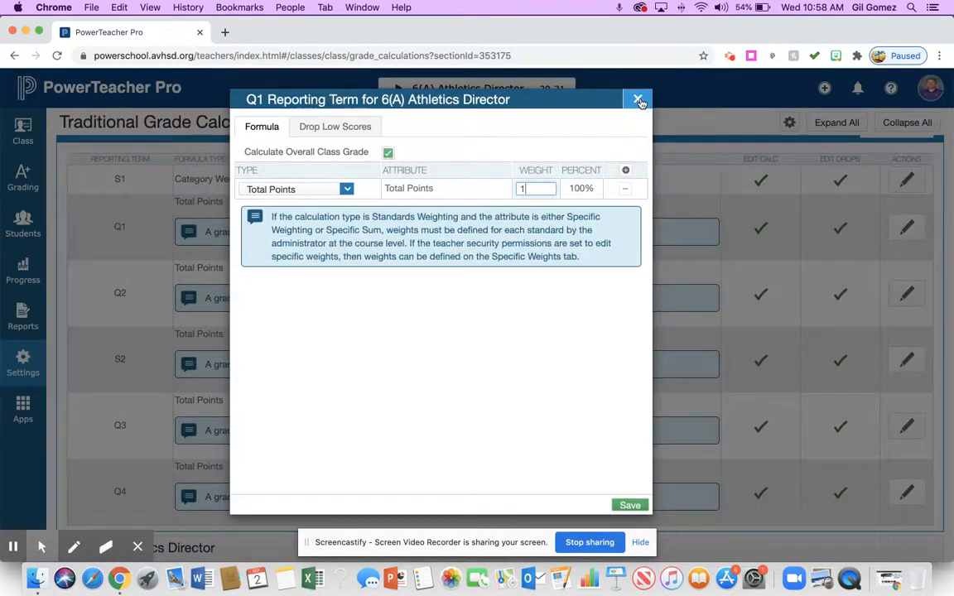
left_click(638, 99)
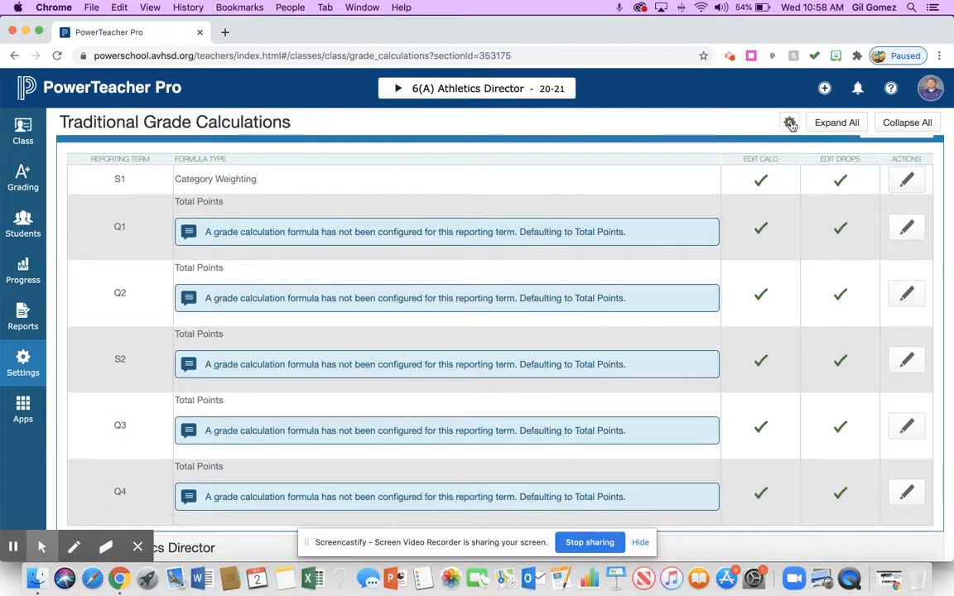
Set up a within-class copy from 6(A) Athletics Director's S1 to its other reporting terms
left_click(789, 122)
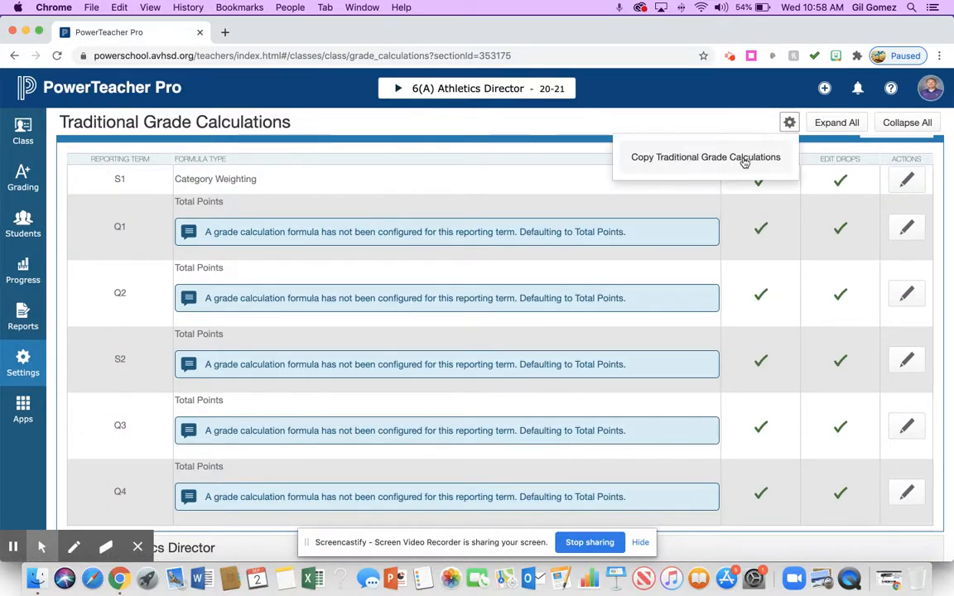
left_click(705, 157)
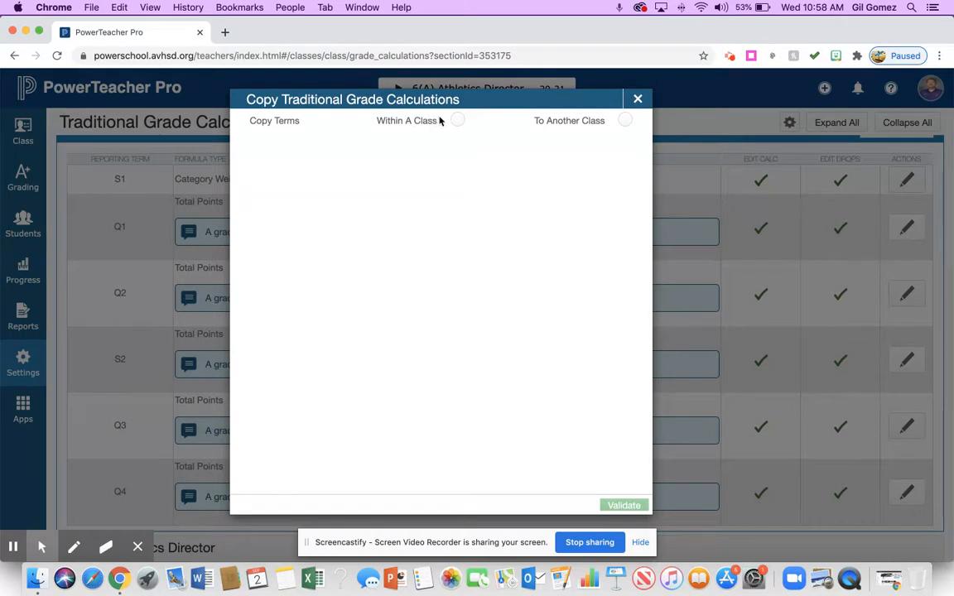
left_click(457, 120)
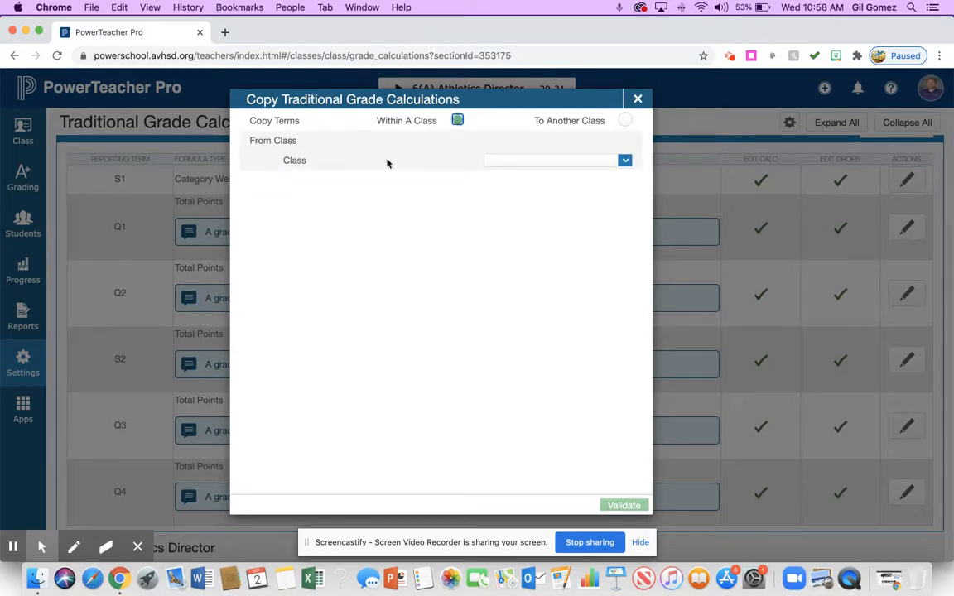
left_click(625, 160)
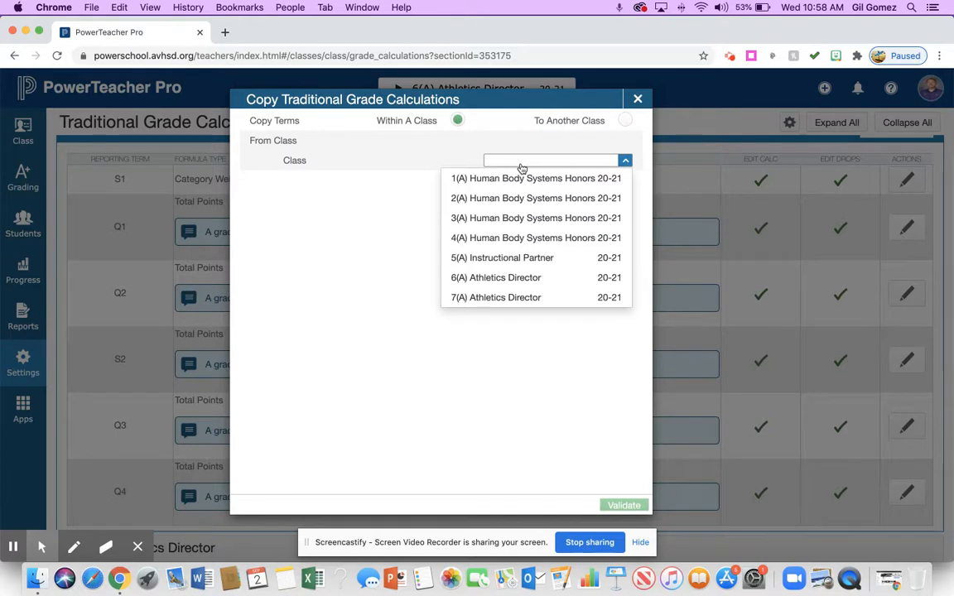
mouse_move(508, 282)
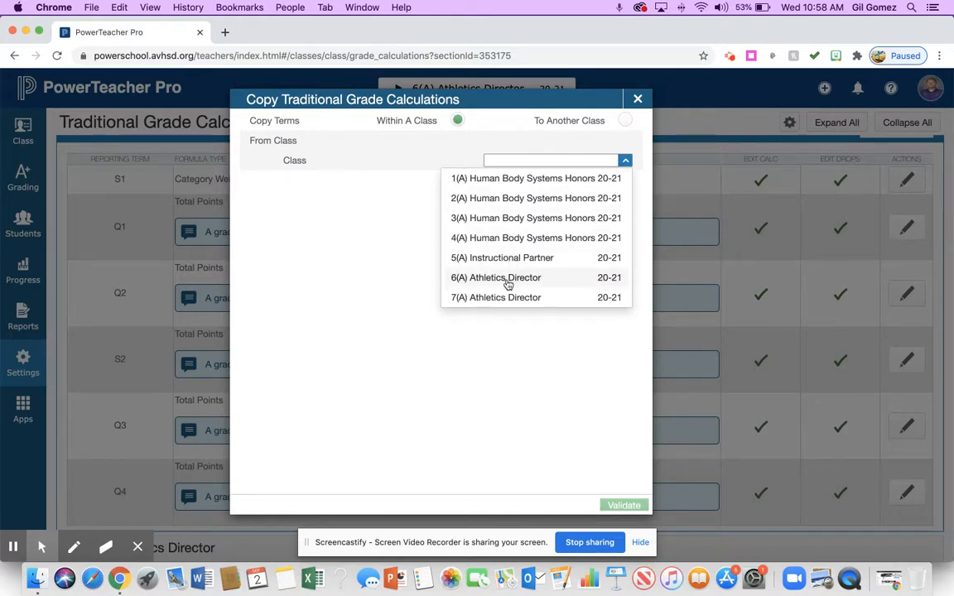
left_click(495, 278)
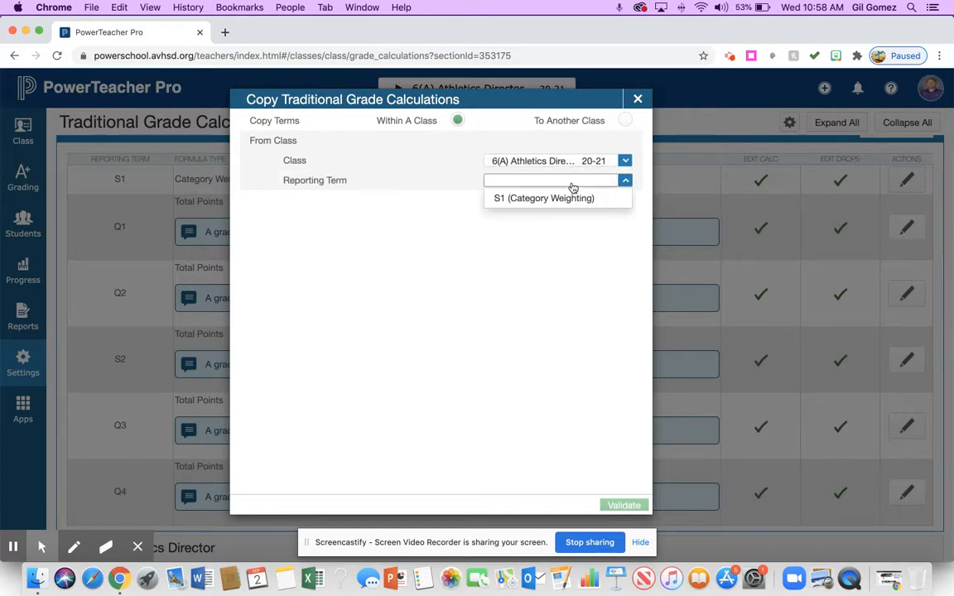
left_click(543, 198)
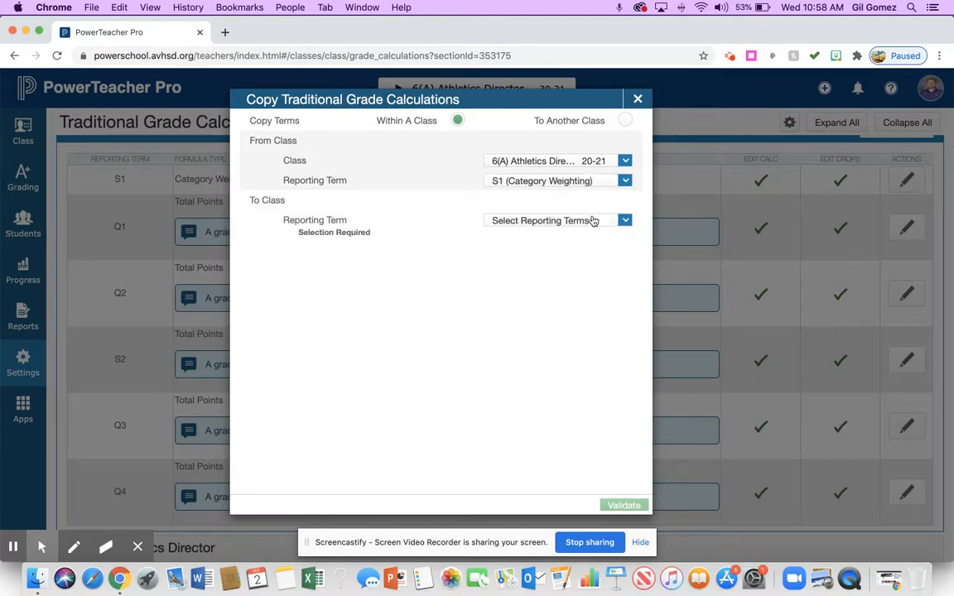
left_click(557, 220)
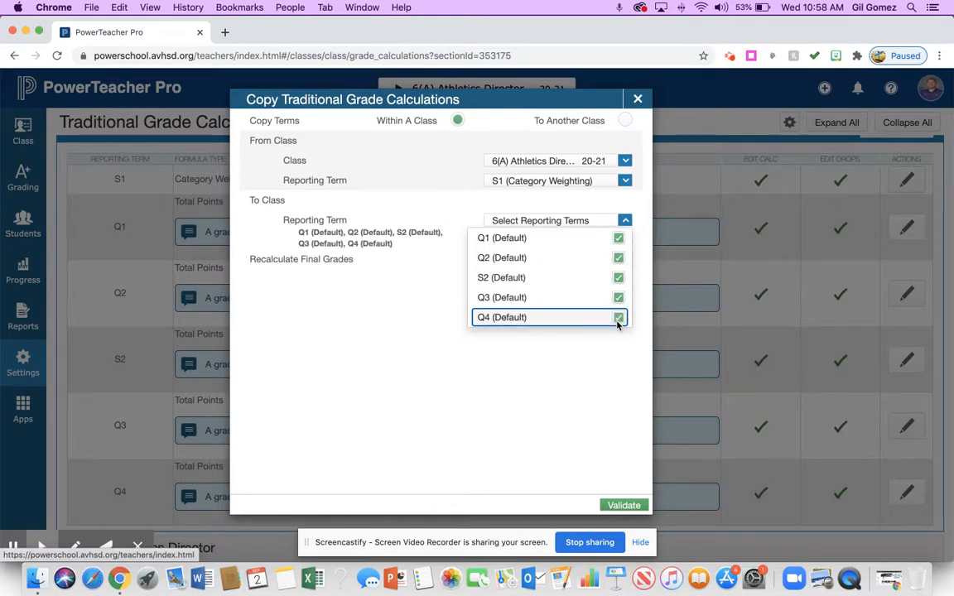
Validate and copy S1's Category Weighting to Q1, Q2, S2, Q3 and Q4
left_click(624, 505)
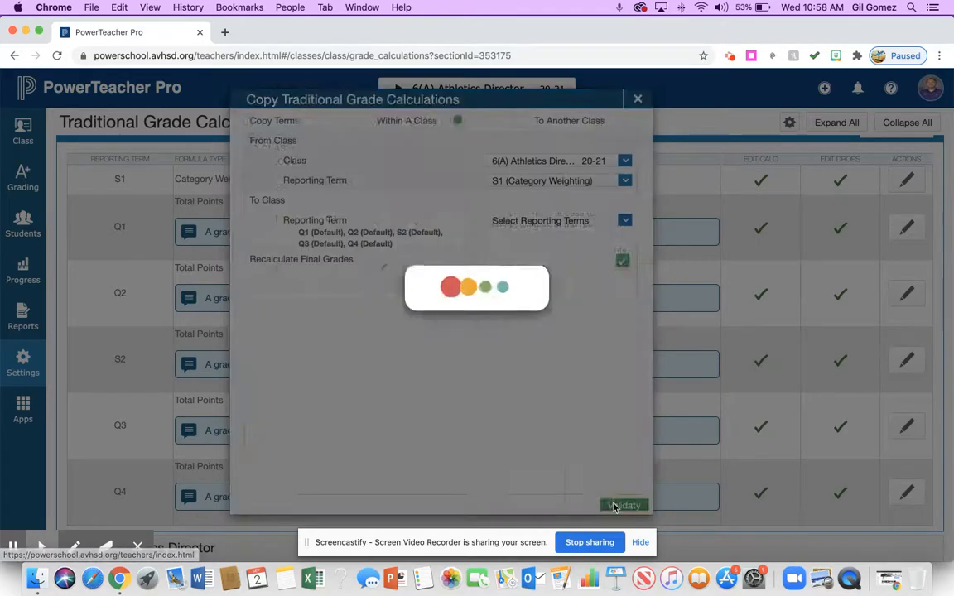
left_click(623, 505)
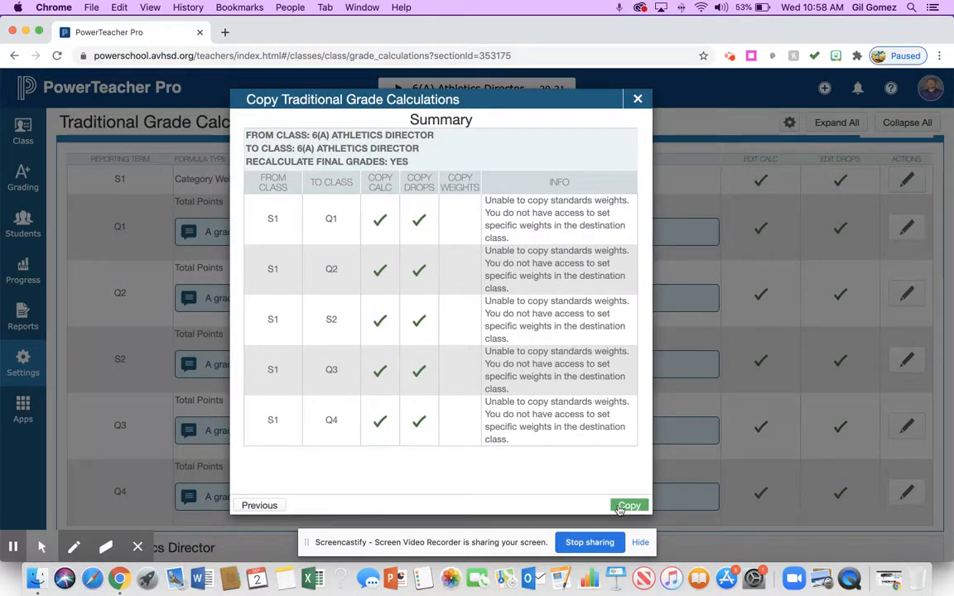
left_click(631, 505)
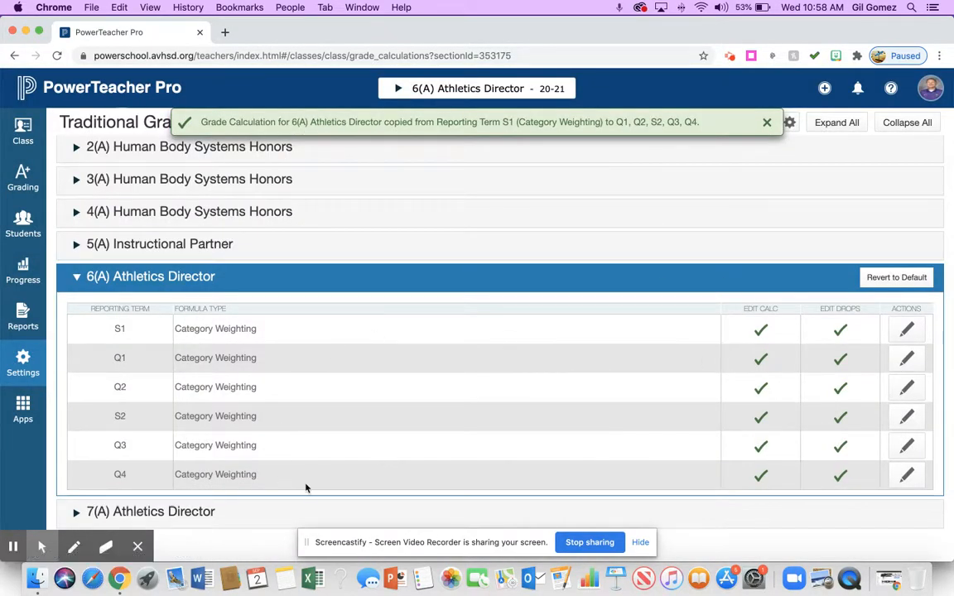
mouse_move(236, 500)
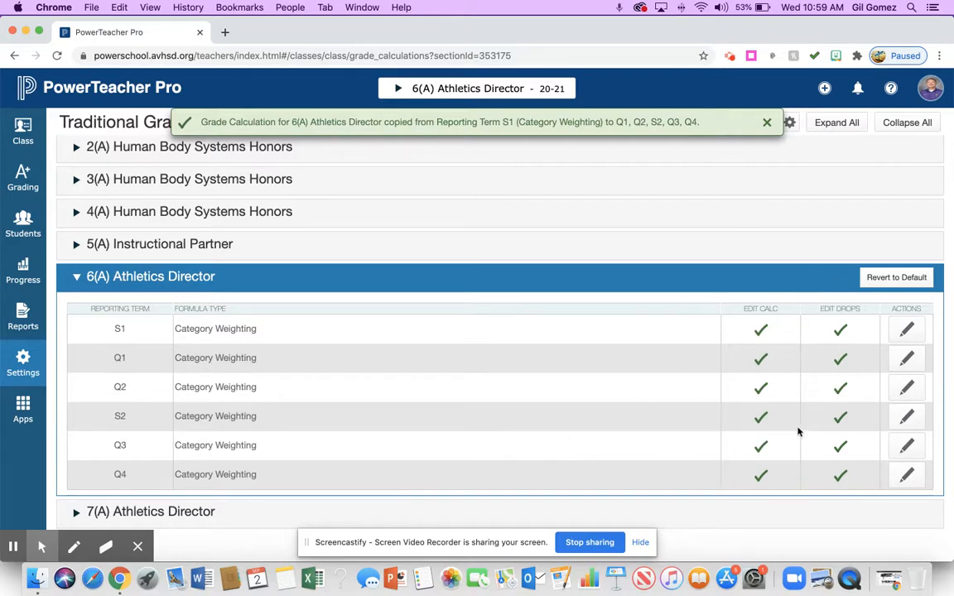
mouse_move(703, 404)
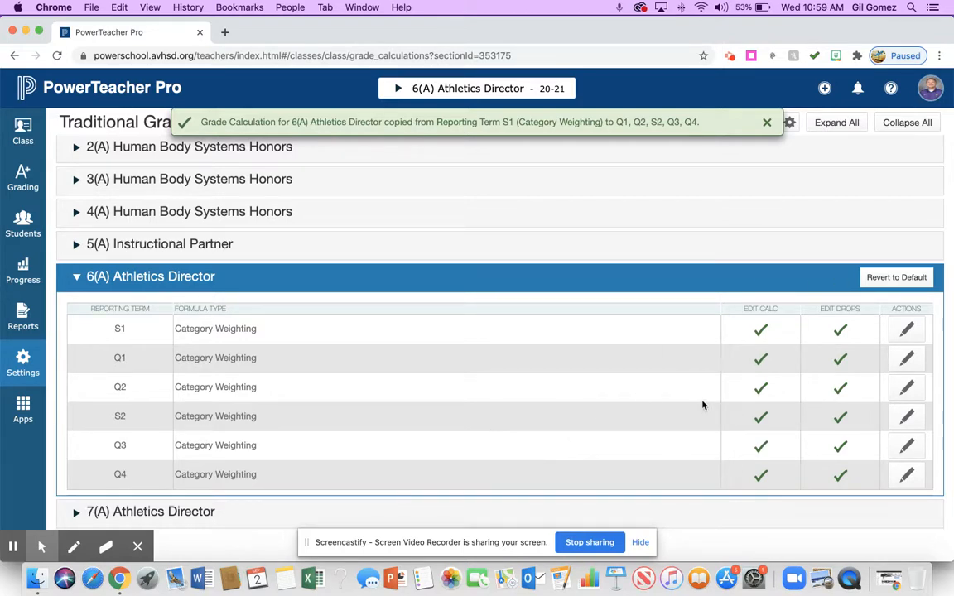
Bring up the grade calculation options menu again
left_click(767, 122)
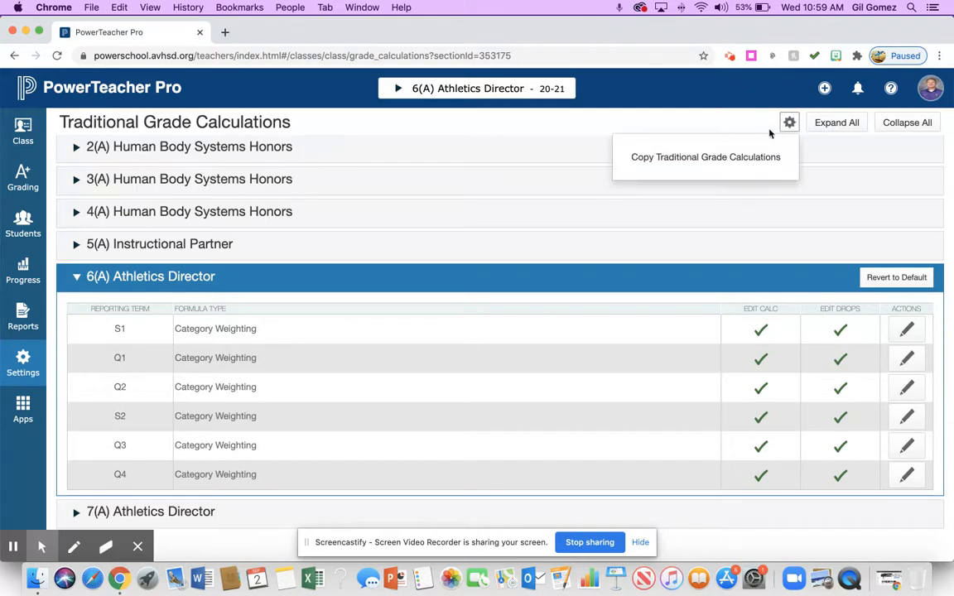
mouse_move(732, 162)
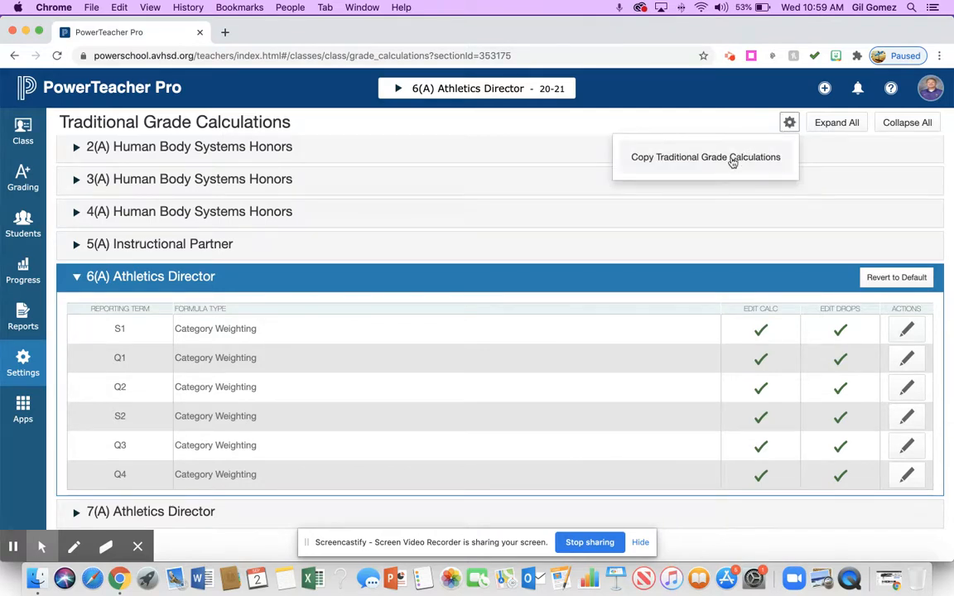
Start a copy to another class with 6(A) Athletics Director as the source
left_click(704, 157)
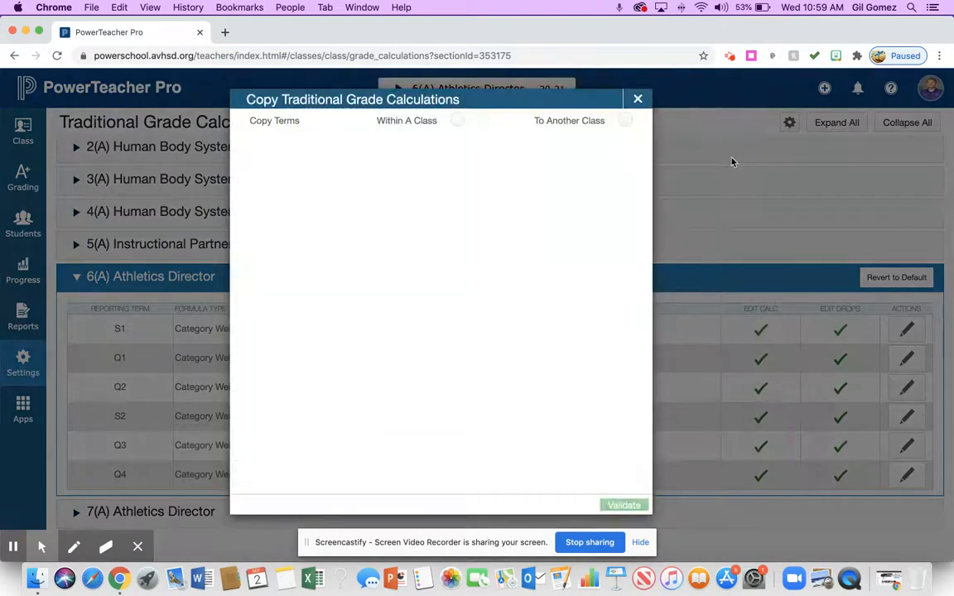
mouse_move(527, 120)
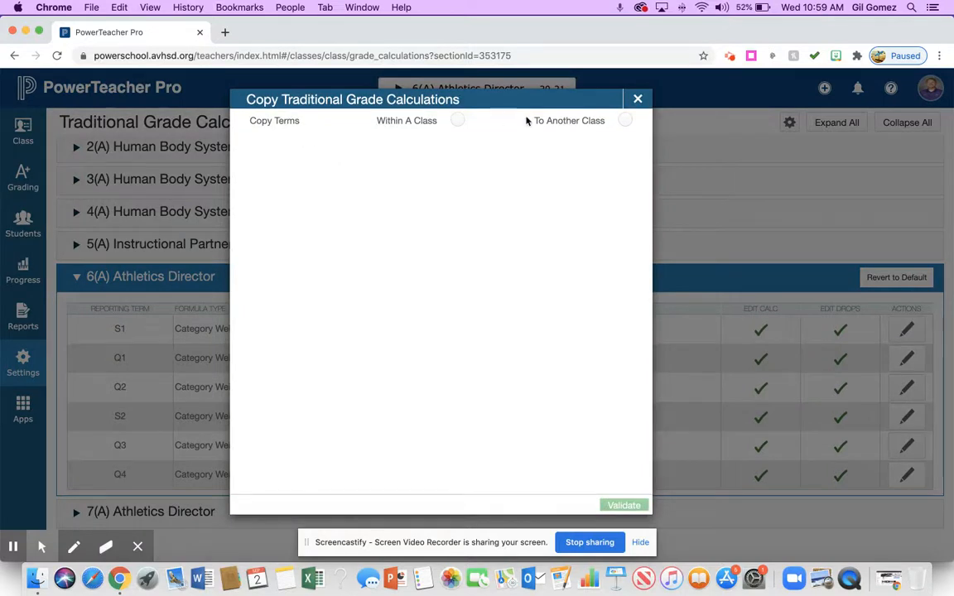
left_click(626, 120)
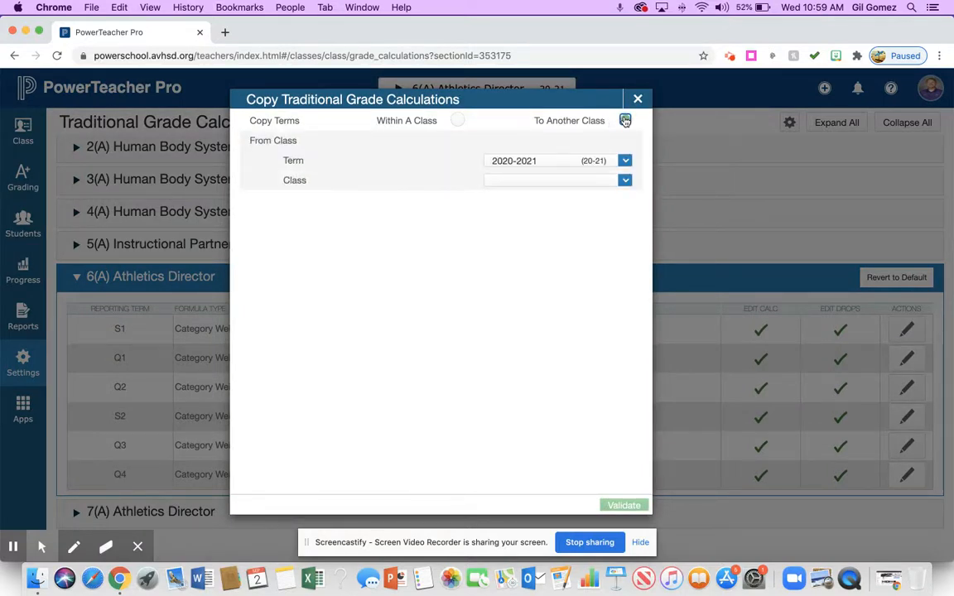
left_click(623, 120)
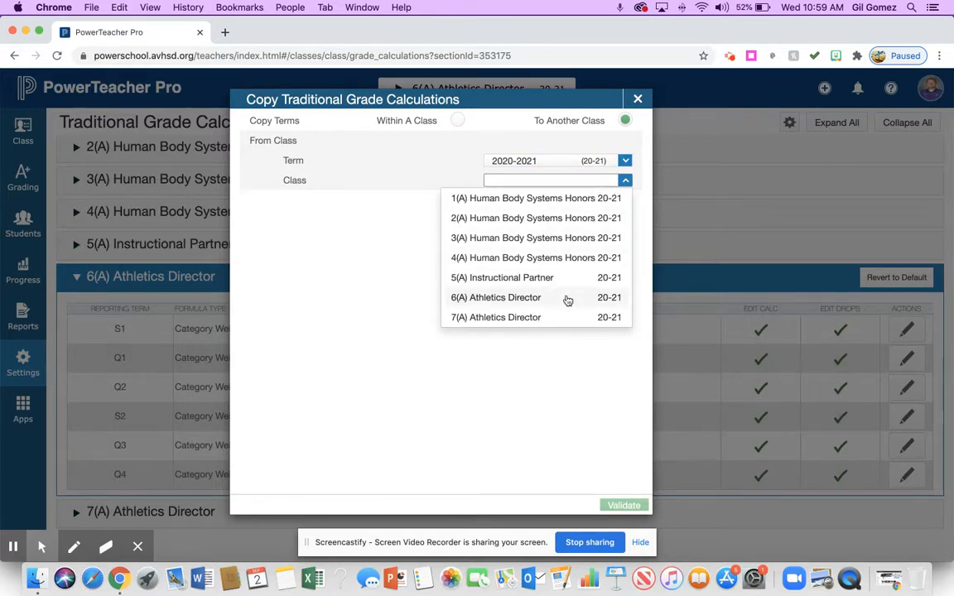
left_click(496, 297)
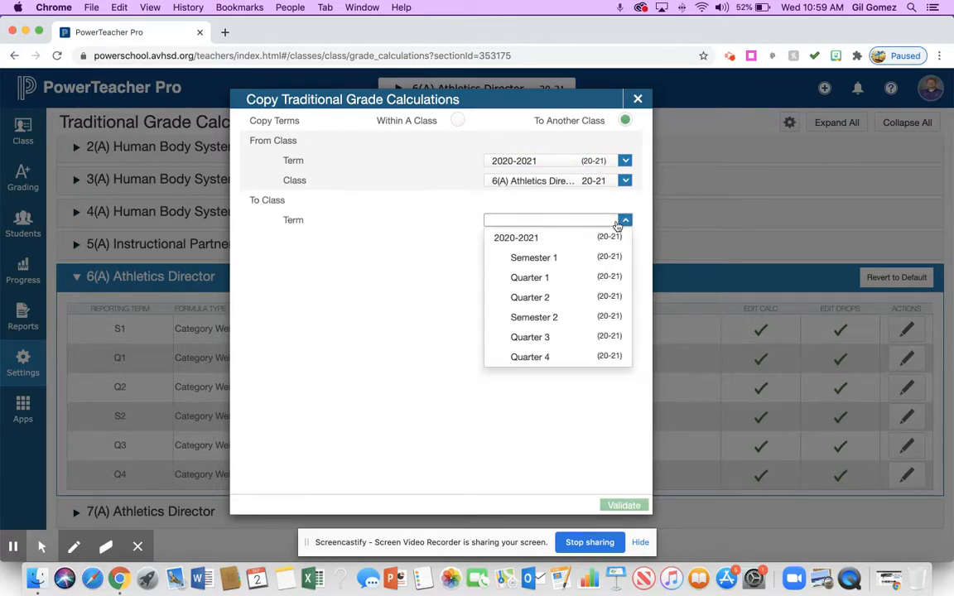
mouse_move(554, 317)
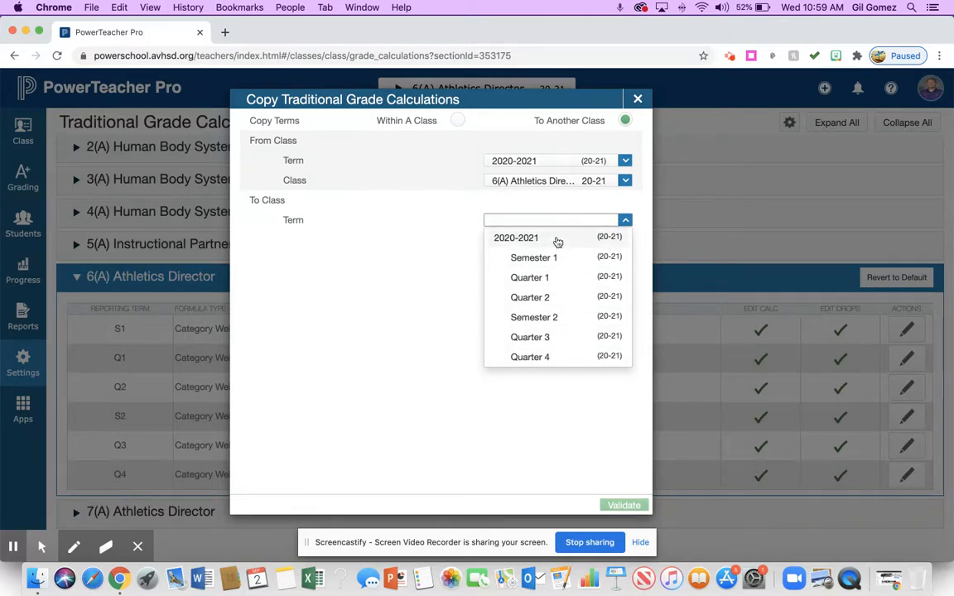
Target 2020-2021 classes 5(A) Instructional Partner and 7(A) Athletics Director
left_click(516, 237)
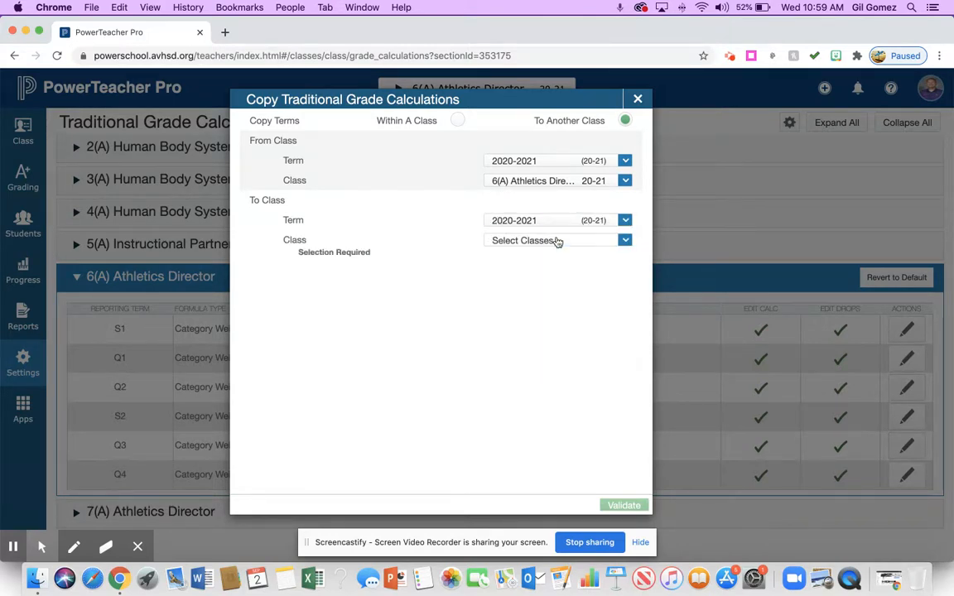
left_click(557, 240)
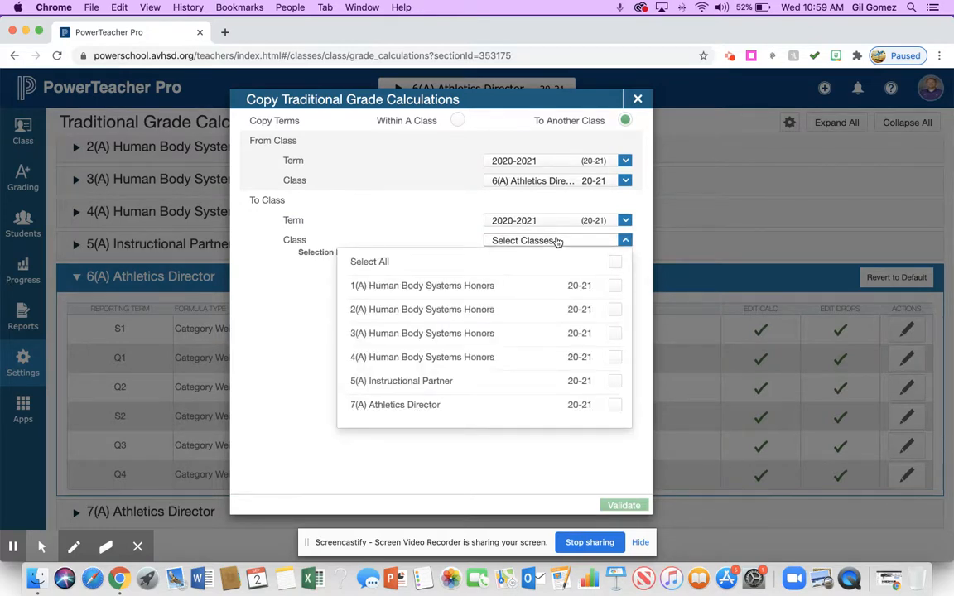
left_click(614, 381)
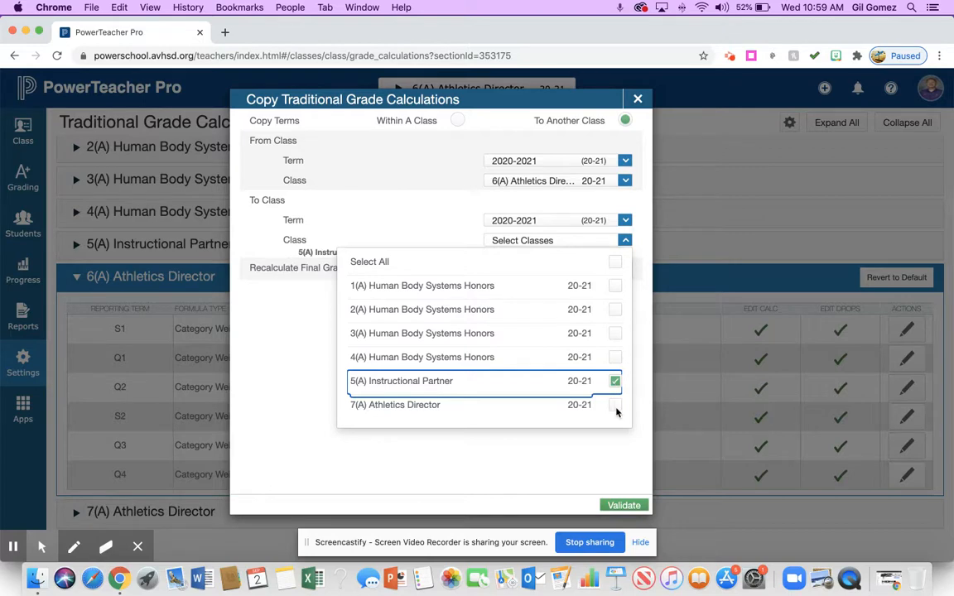
left_click(614, 405)
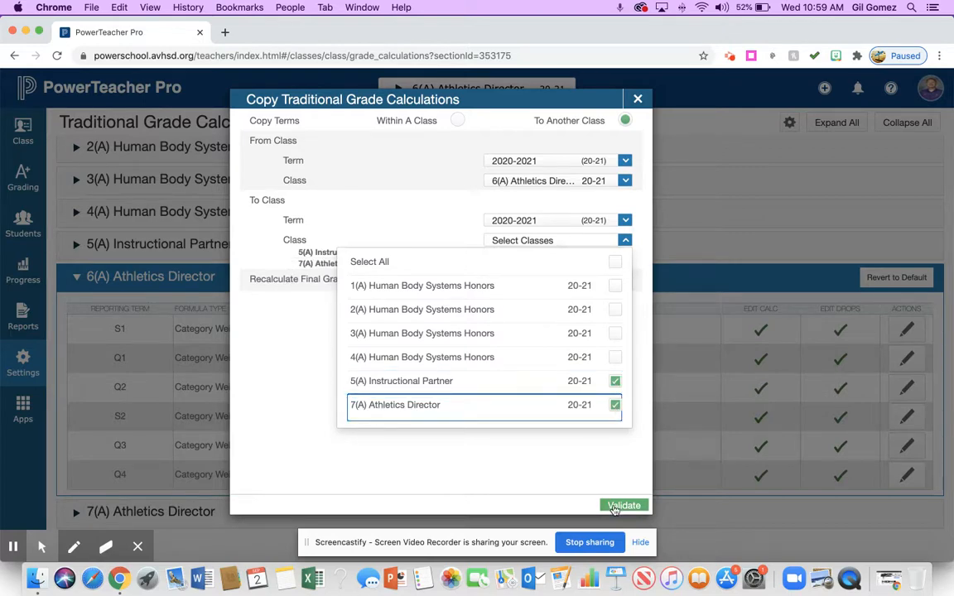
Validate and copy the grade calculations to both destination classes
left_click(624, 505)
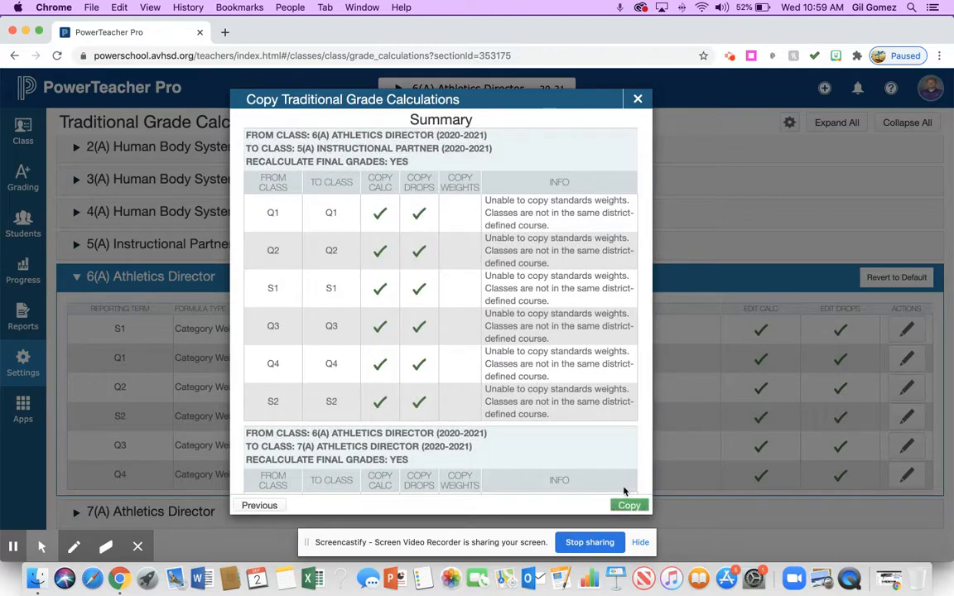
left_click(630, 504)
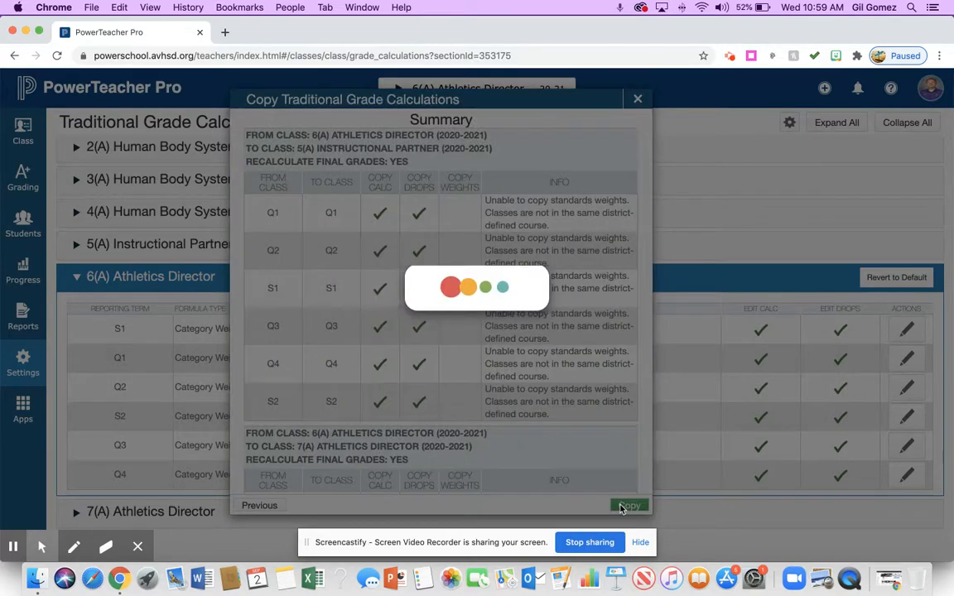
left_click(629, 506)
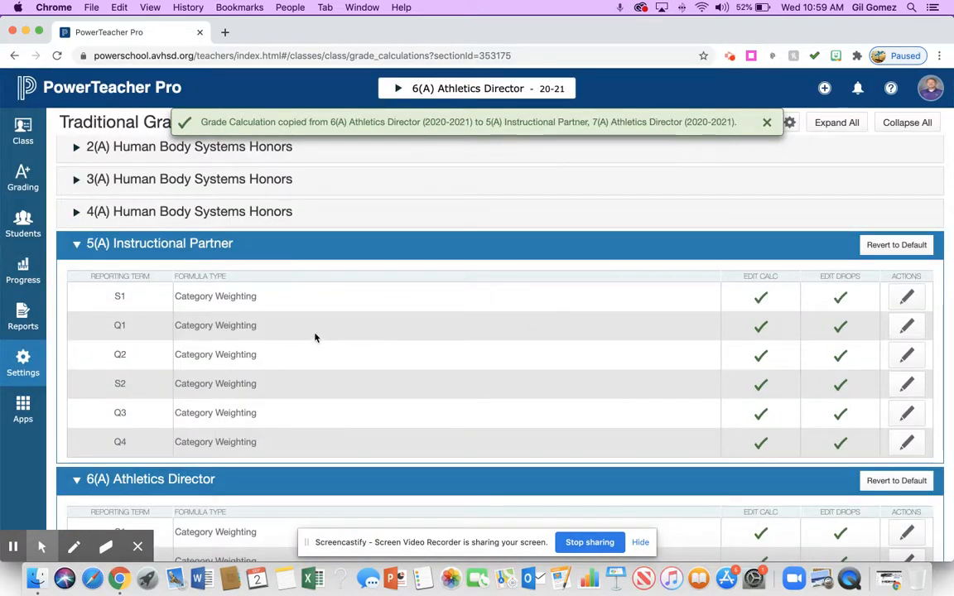
scroll("down", 3)
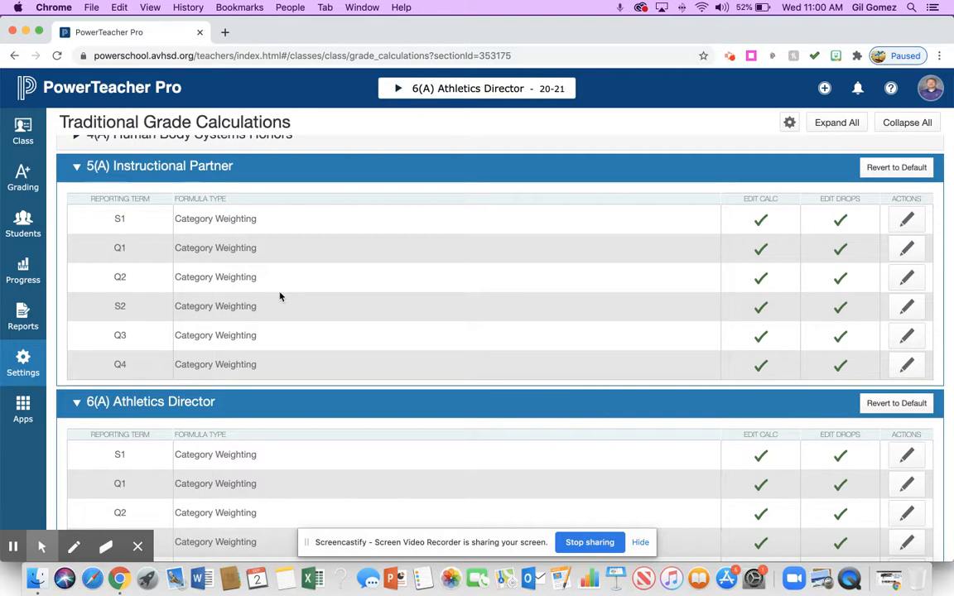
mouse_move(223, 189)
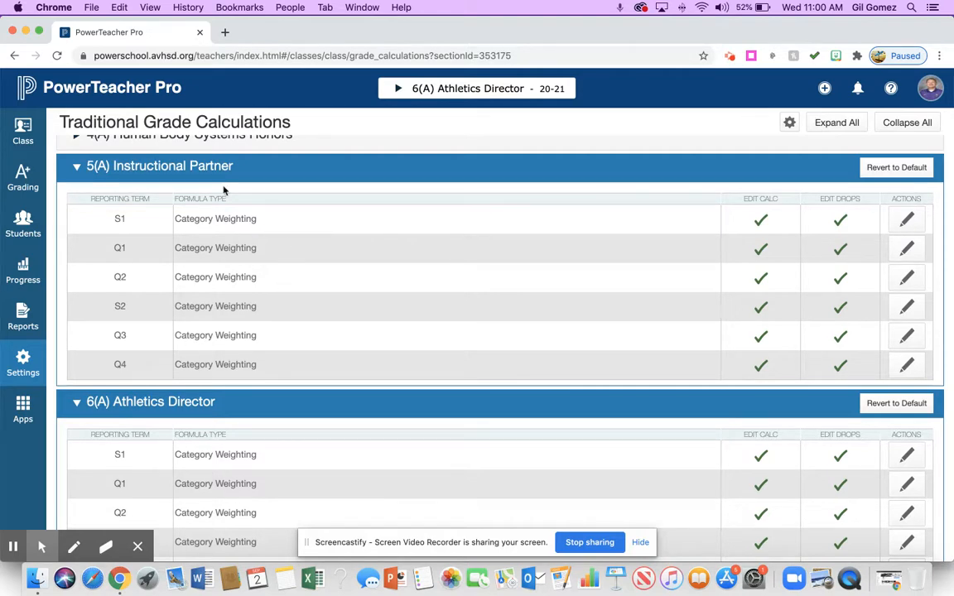
scroll("down", 3)
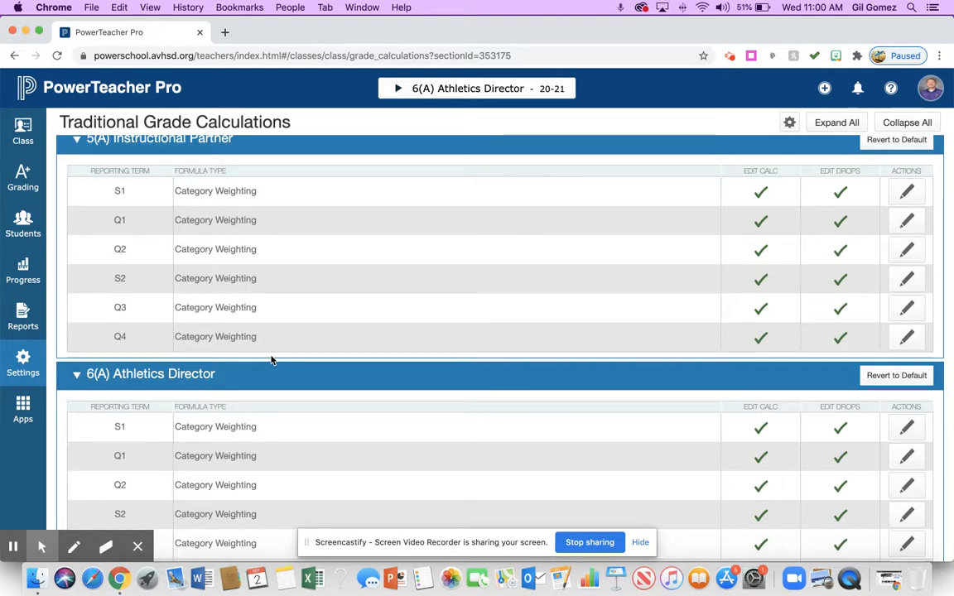
scroll("down", 3)
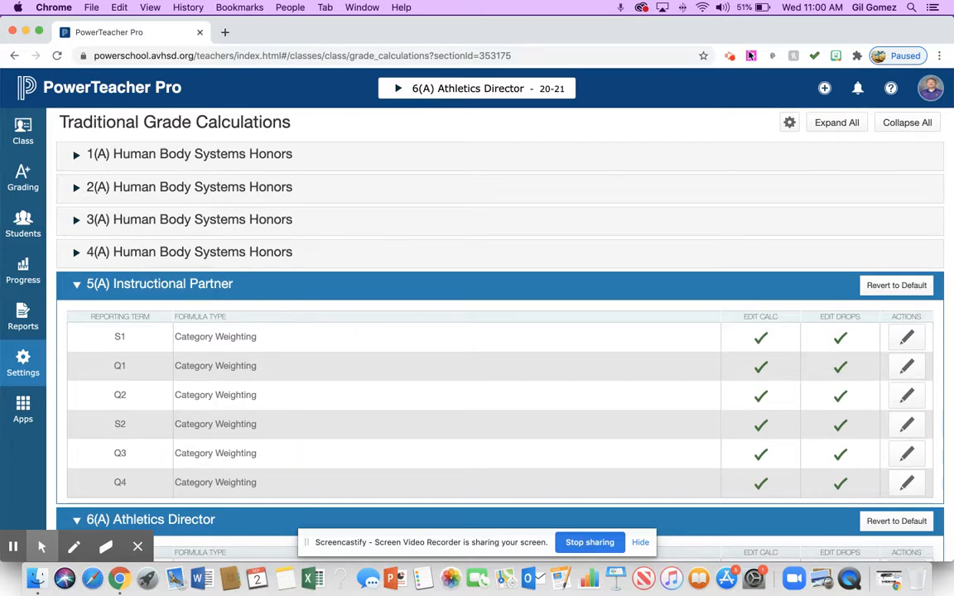
mouse_move(731, 56)
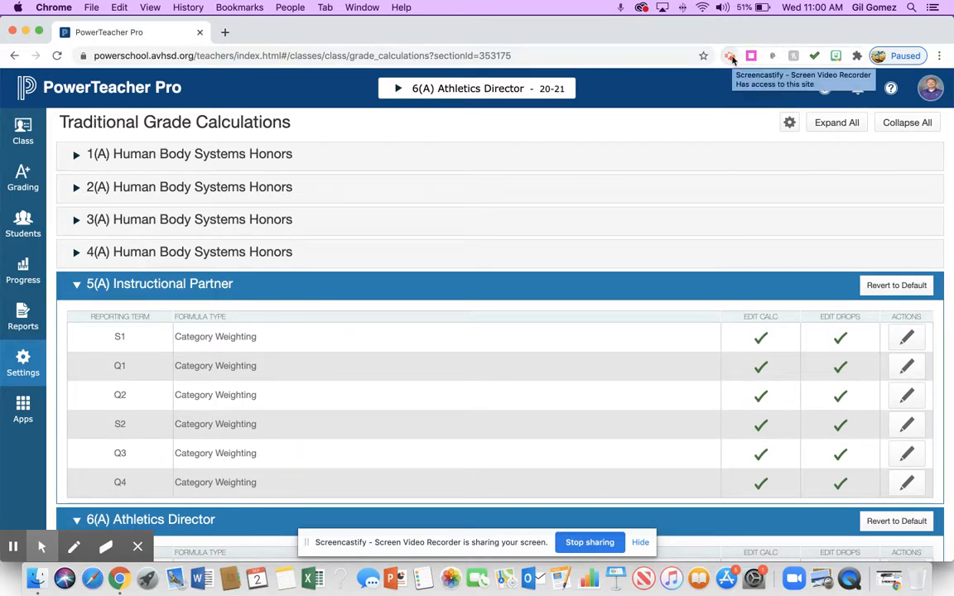